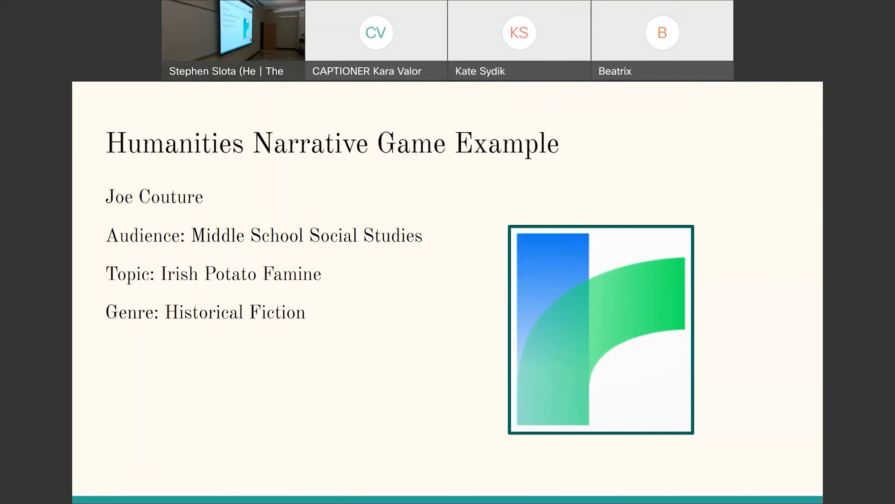
pyautogui.moveTo(530, 182)
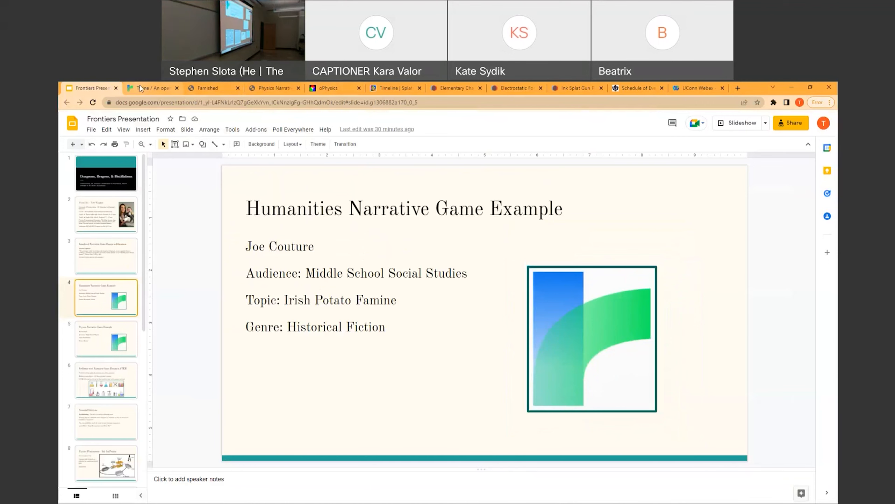
# Step: Show the Twine homepage at twinery.org in Chrome
pyautogui.click(152, 88)
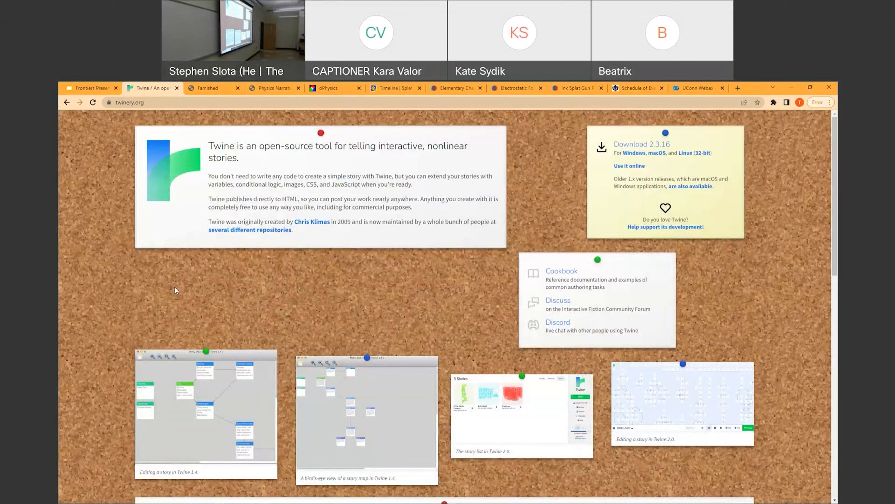
pyautogui.moveTo(148, 277)
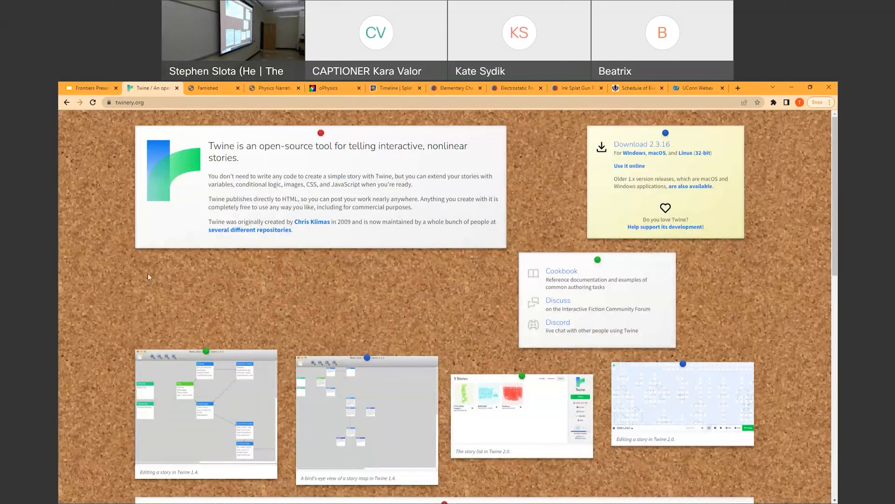
pyautogui.moveTo(212, 86)
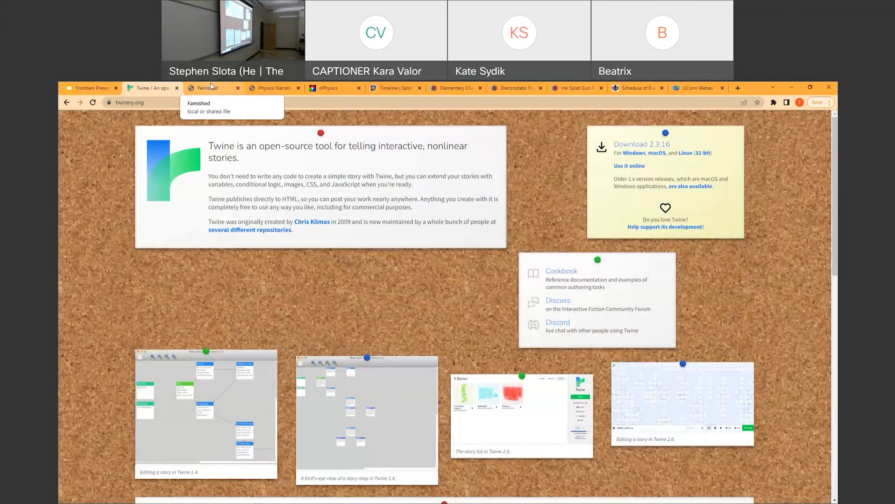
# Step: Show the local Famished story file at its 1850 Irish coastline opening
pyautogui.click(209, 88)
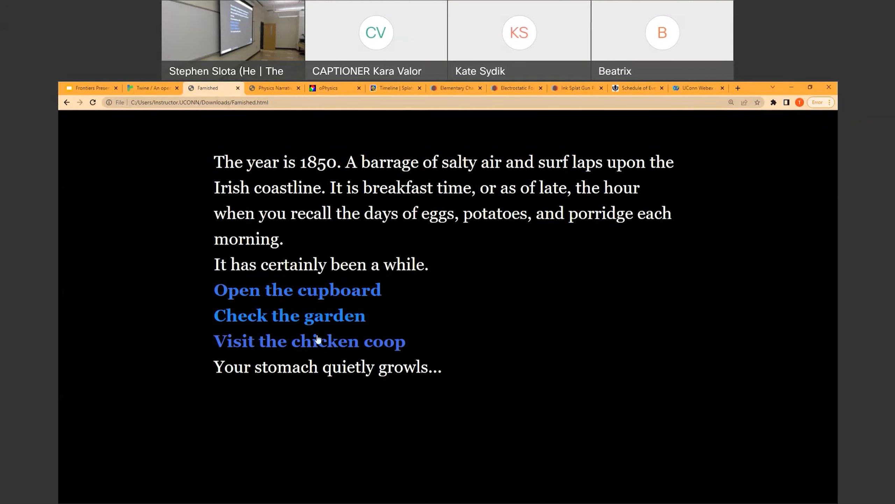
pyautogui.moveTo(335, 236)
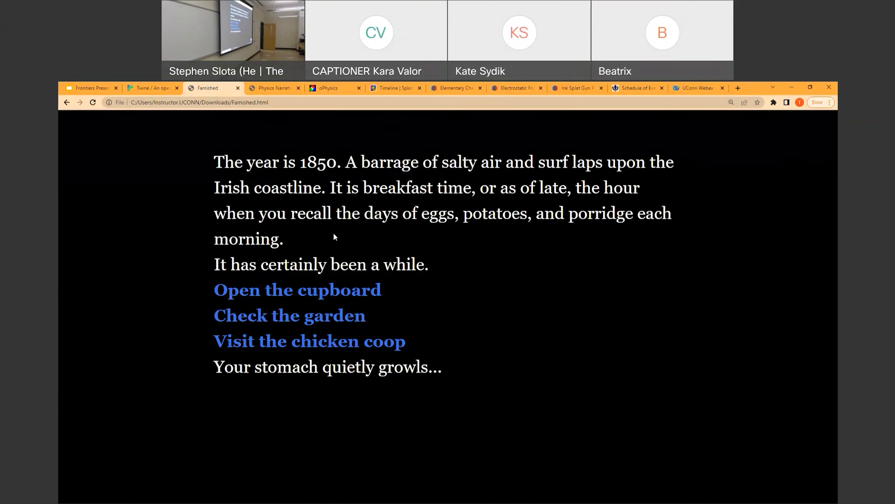
pyautogui.moveTo(292, 349)
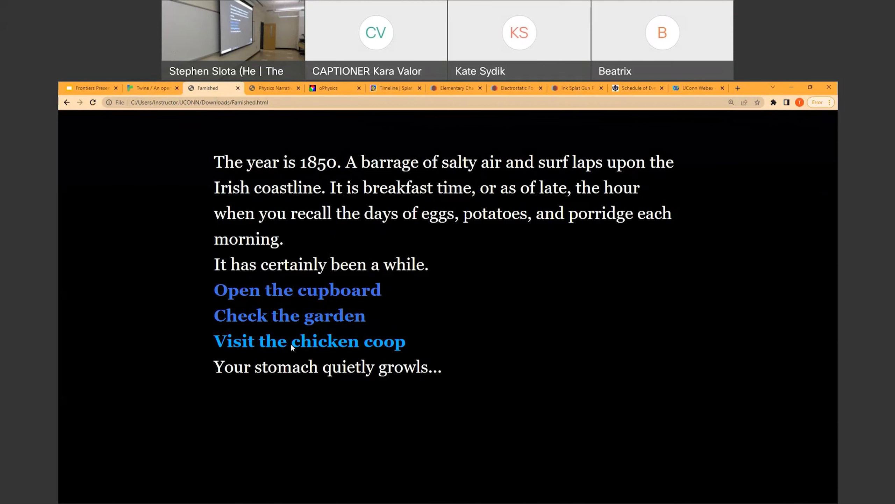
# Step: Visit the chicken coop and peer into the nest
pyautogui.click(295, 341)
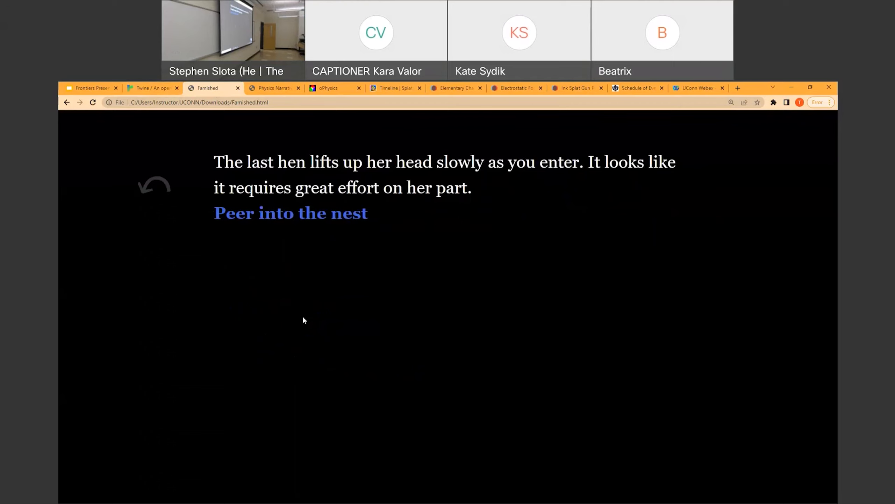
pyautogui.moveTo(286, 235)
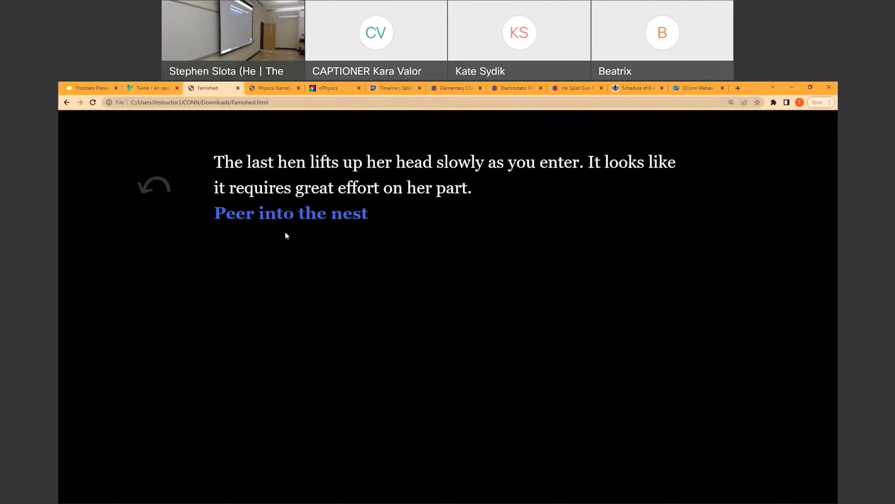
pyautogui.click(290, 213)
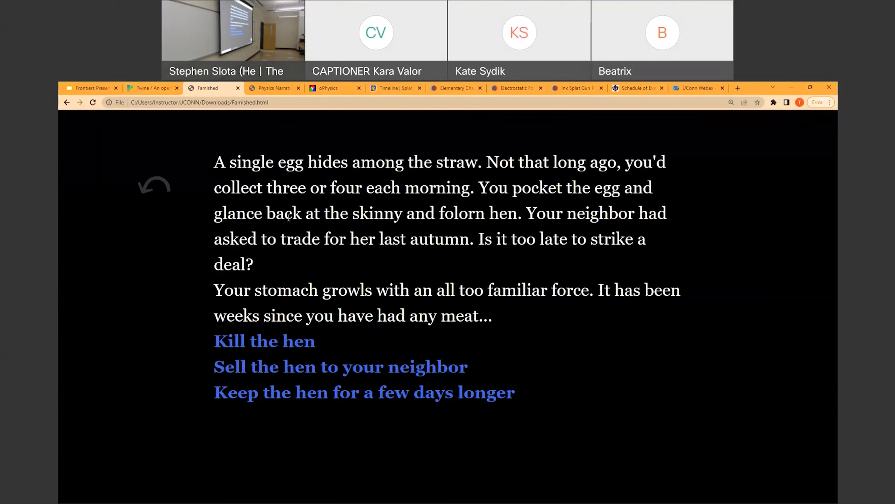
pyautogui.moveTo(341, 400)
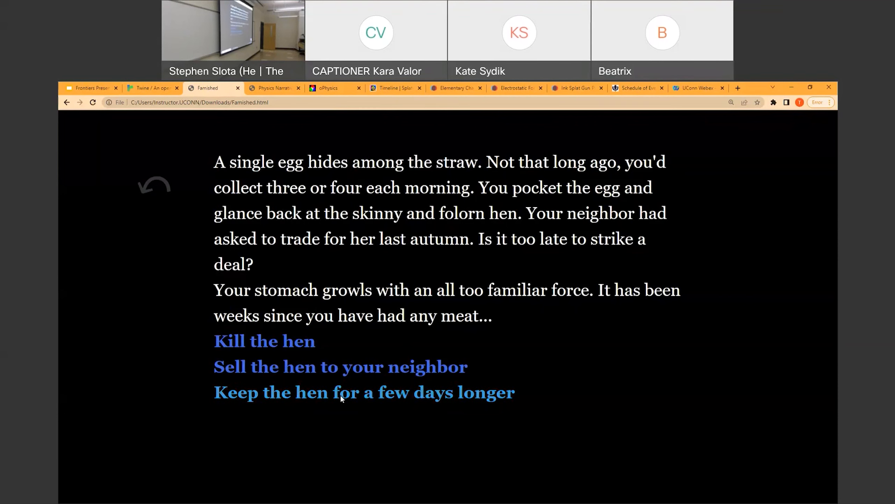
# Step: Choose 'Keep the hen for a few days longer' in Famished
pyautogui.click(339, 393)
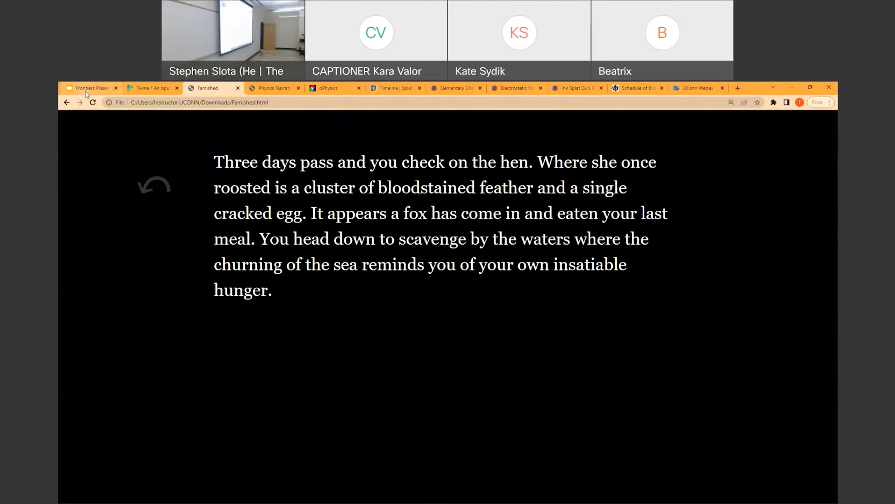
# Step: Glance at the Physics Narrative Game Example slide, then return to Famished
pyautogui.click(91, 87)
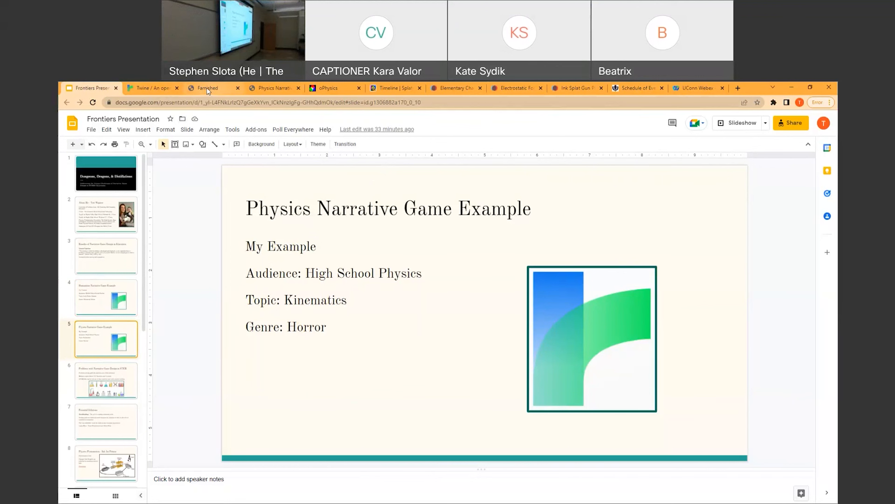
pyautogui.click(207, 87)
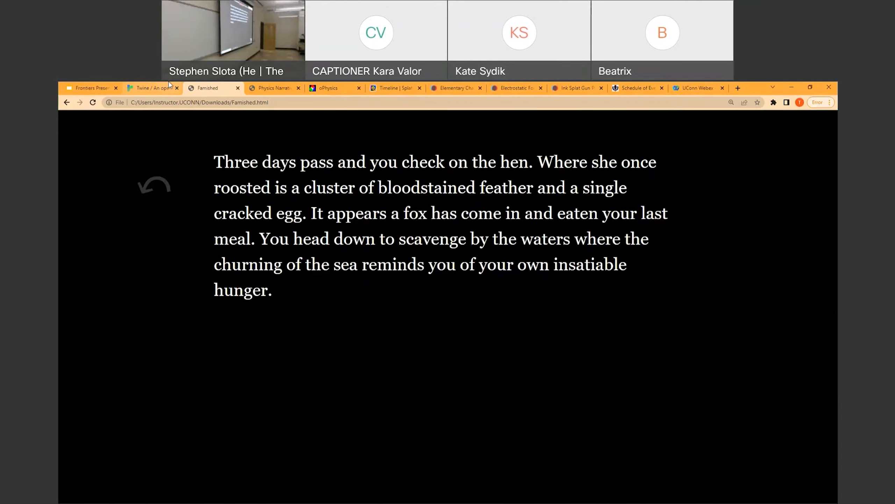
pyautogui.moveTo(799, 92)
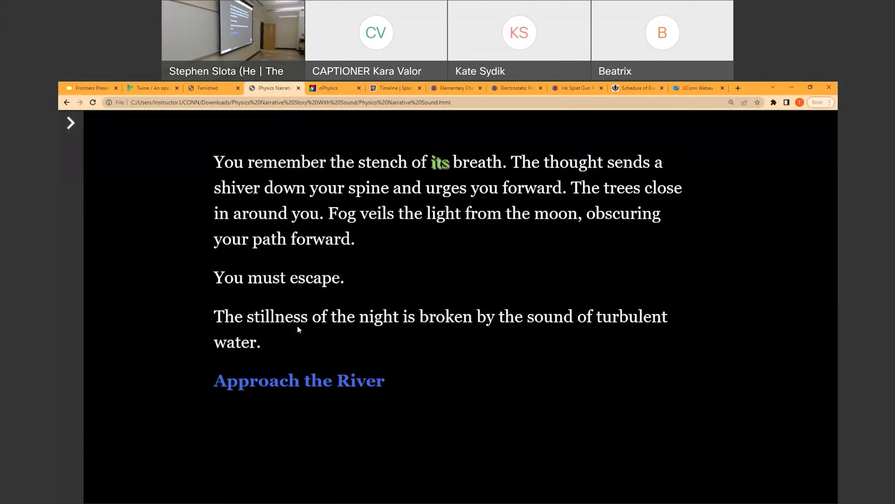
pyautogui.moveTo(307, 378)
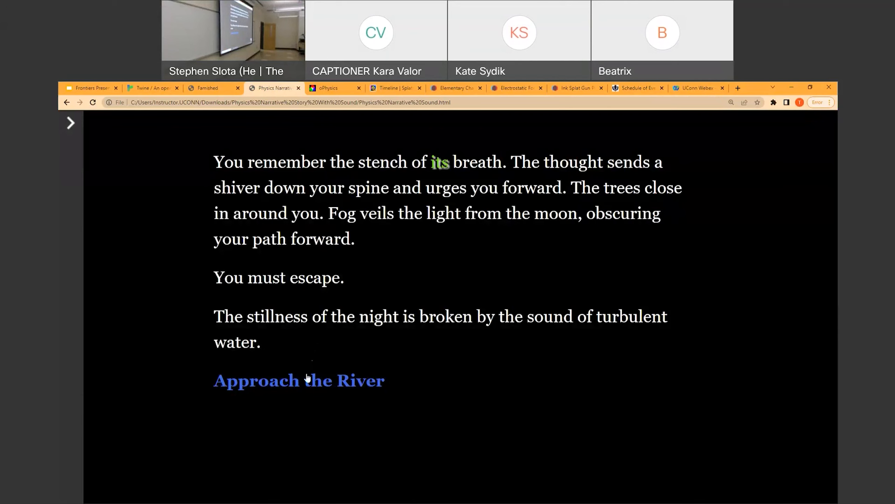
# Step: Follow 'Approach the River' to the cold black river passage
pyautogui.click(308, 380)
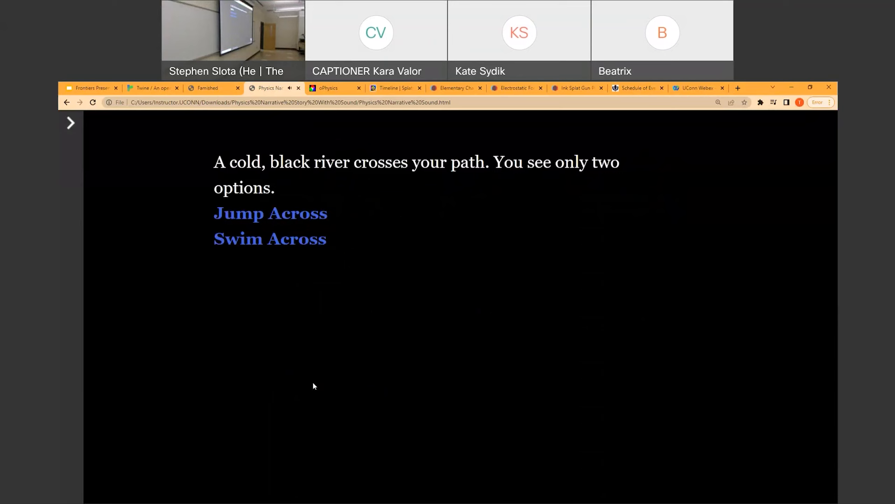
pyautogui.moveTo(388, 198)
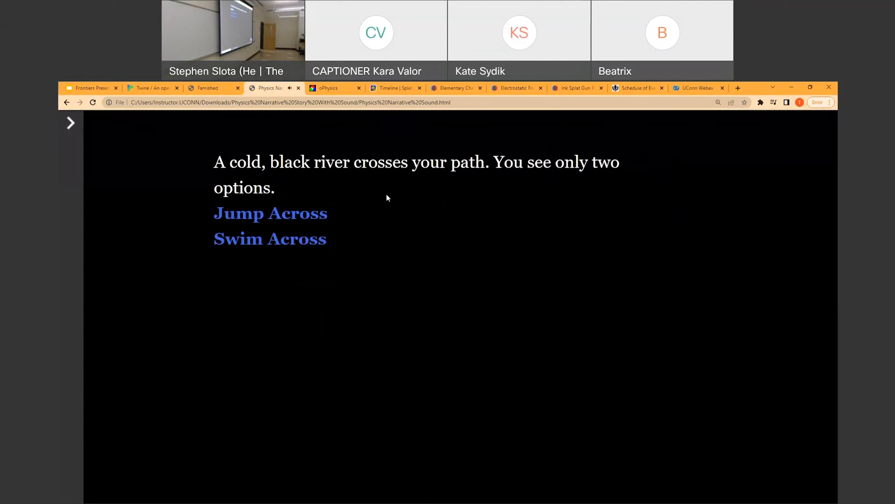
# Step: Choose to jump and scroll to the 12 m/s, 35-degree projectile question
pyautogui.click(270, 213)
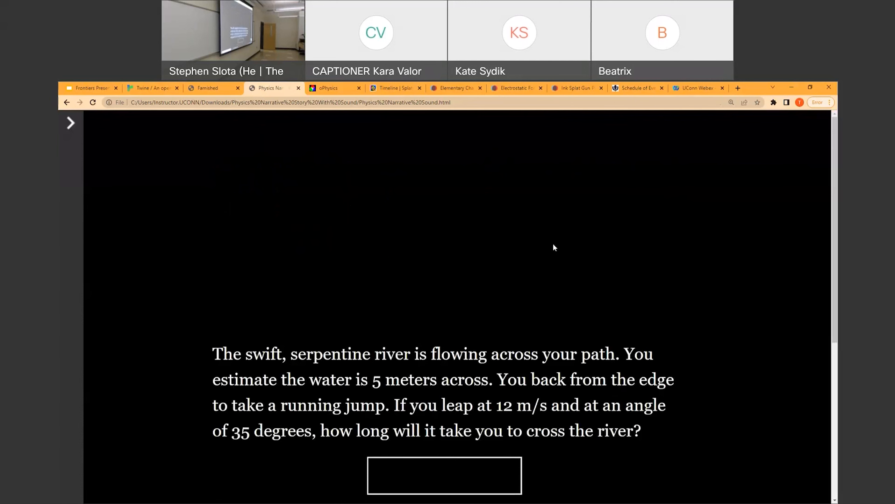
pyautogui.scroll(-3)
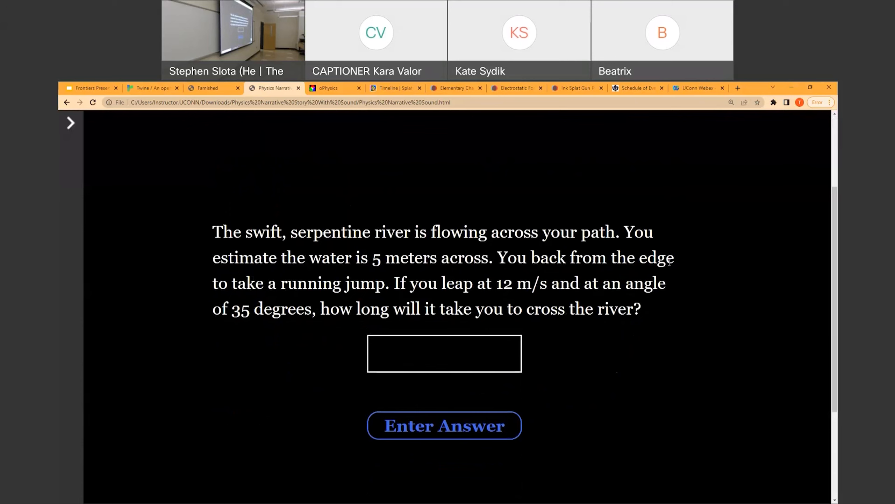
pyautogui.scroll(-3)
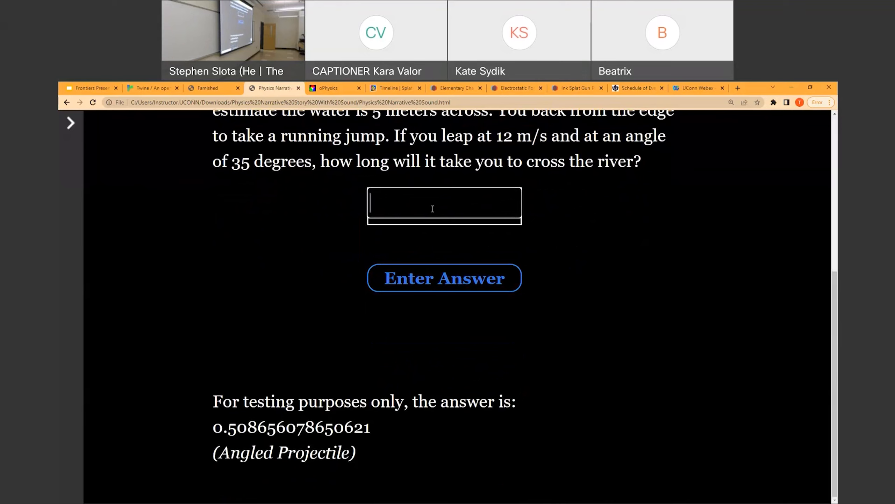
# Step: Enter 0.508656 as the river-jump answer and submit it
pyautogui.write('0')
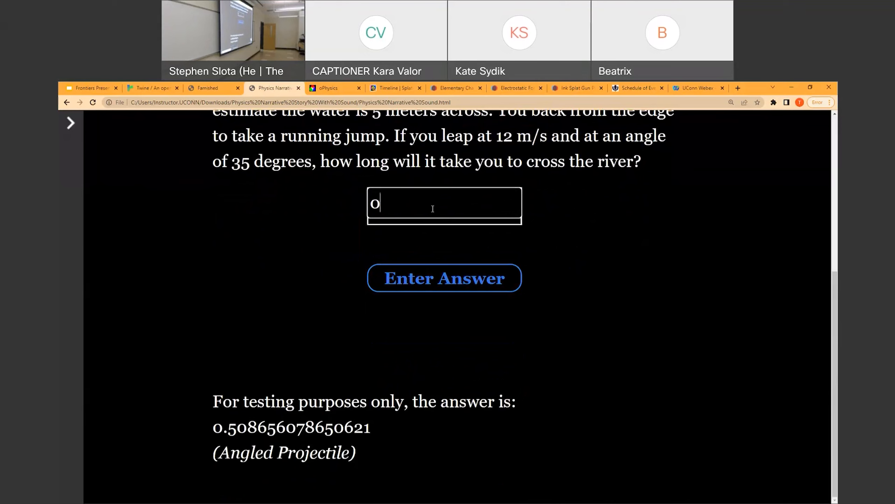
pyautogui.write('.508')
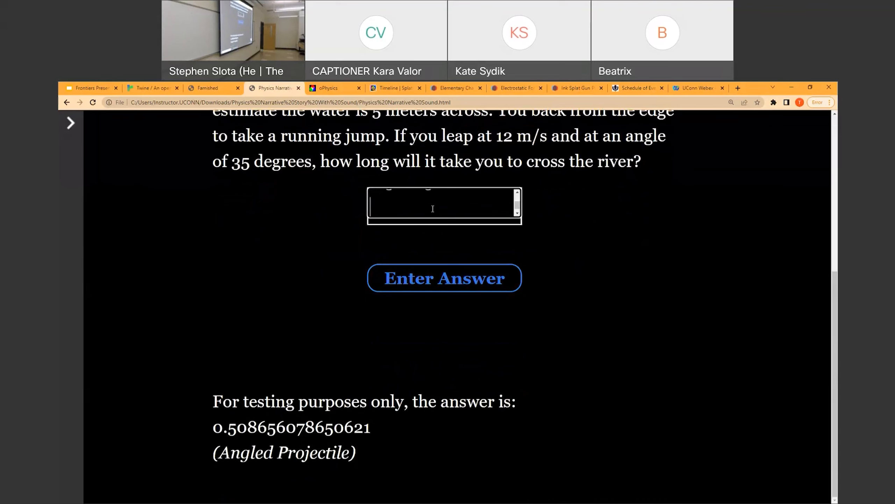
pyautogui.write('0.508656')
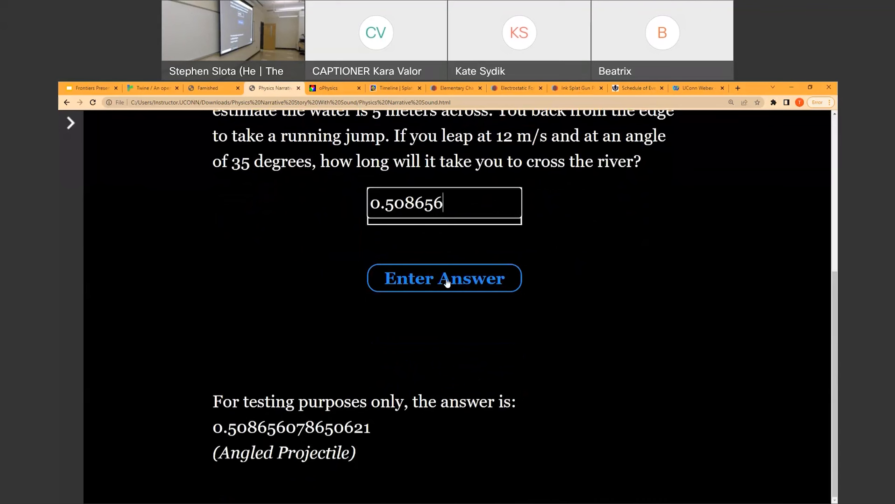
pyautogui.click(444, 278)
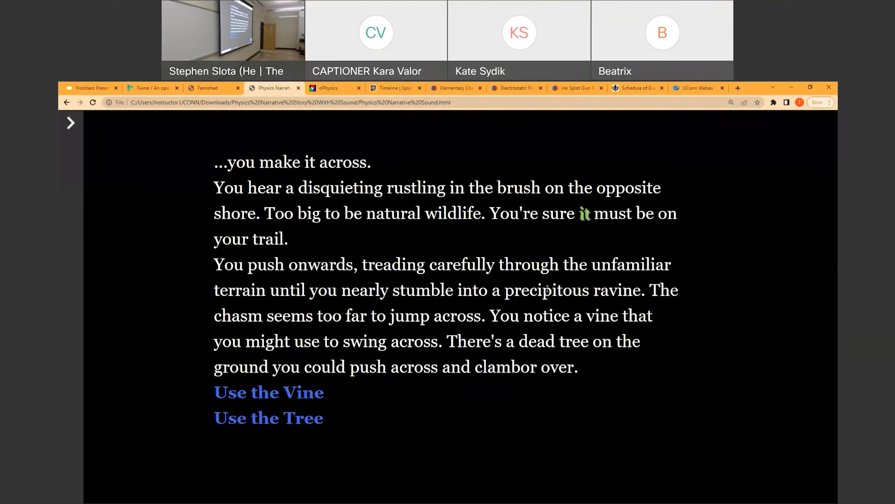
pyautogui.moveTo(530, 302)
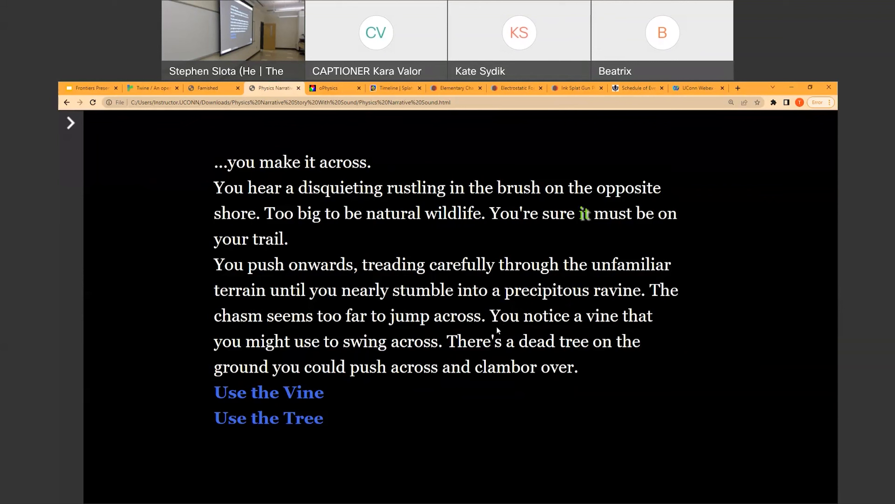
pyautogui.moveTo(409, 345)
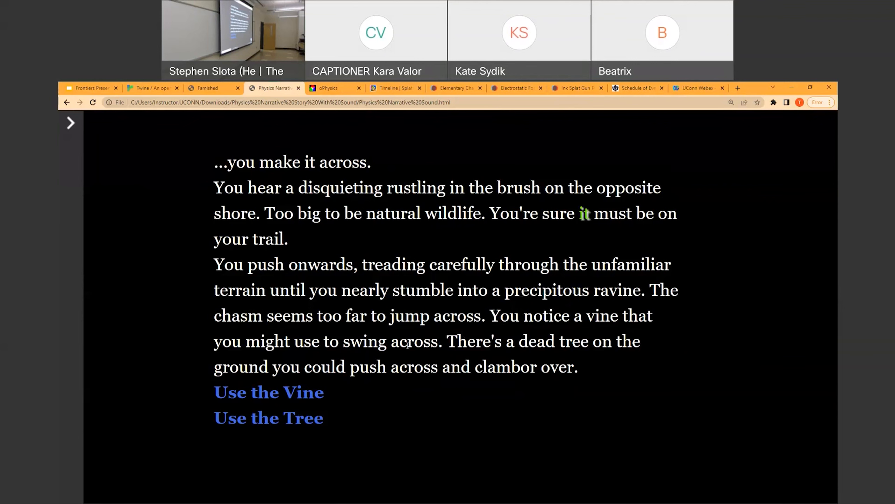
# Step: Swing on the vine and submit a tension answer, reaching the 704-newton vine question
pyautogui.click(268, 393)
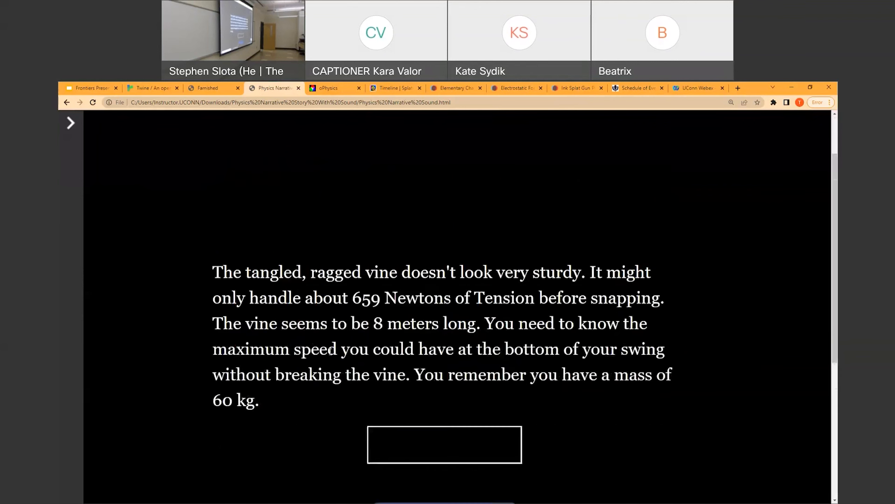
pyautogui.scroll(-3)
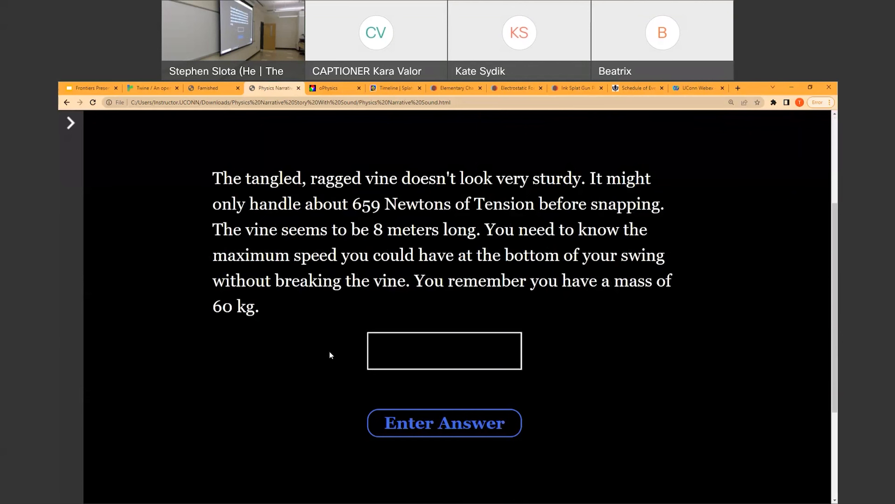
pyautogui.moveTo(486, 327)
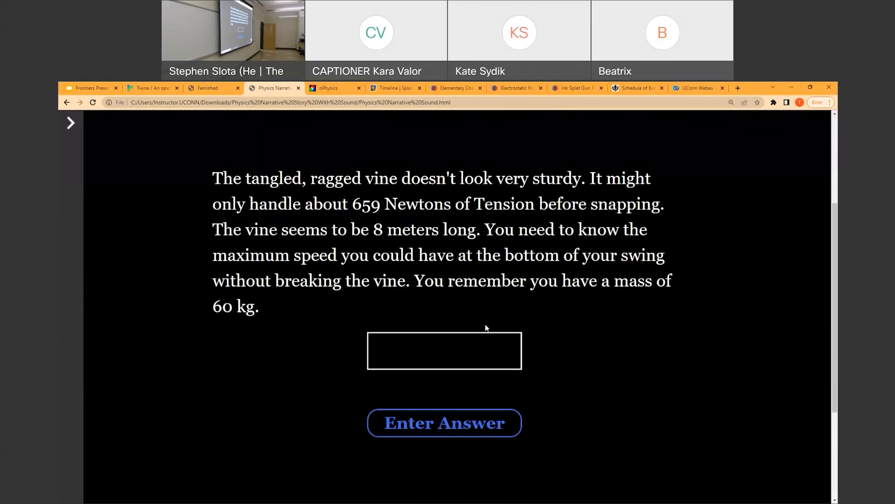
pyautogui.scroll(-3)
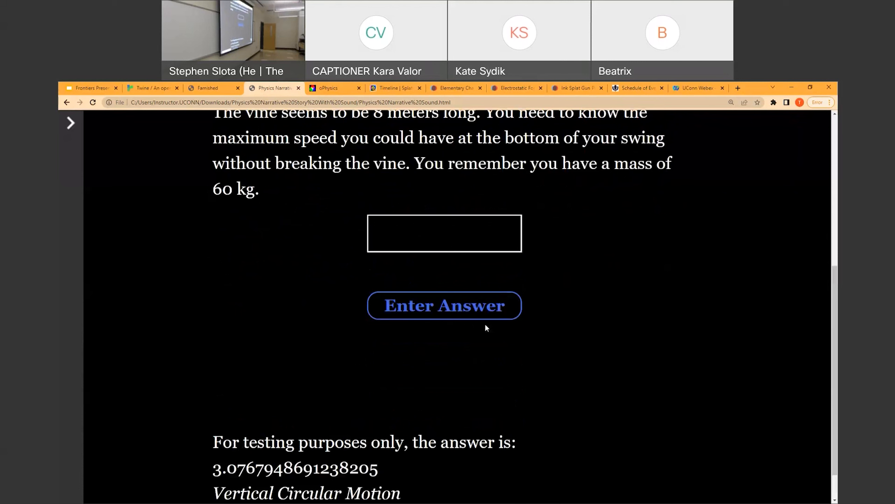
pyautogui.moveTo(487, 332)
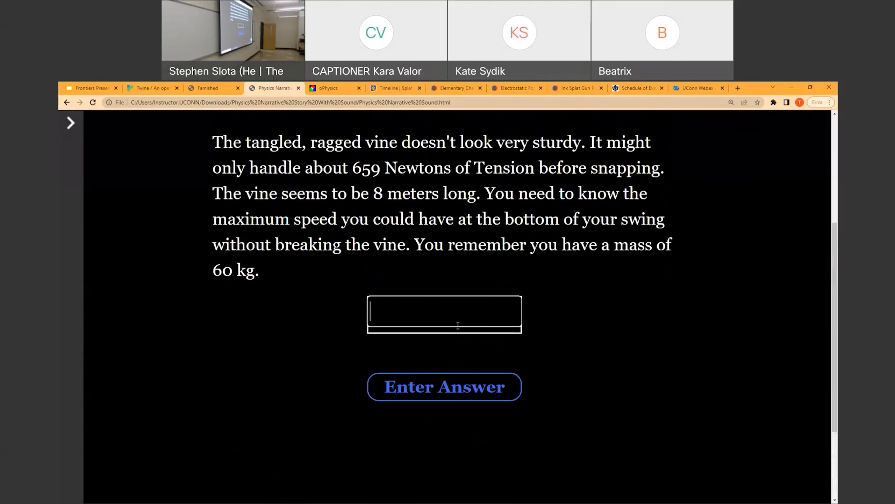
pyautogui.scroll(-3)
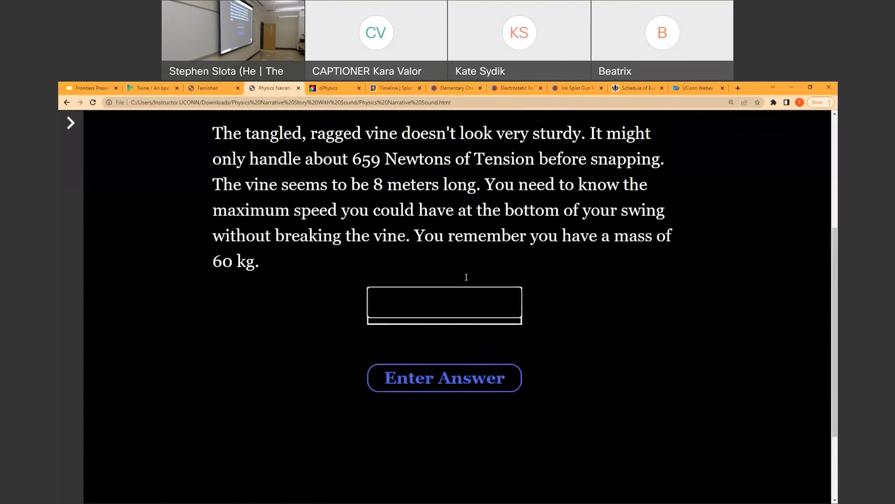
pyautogui.click(445, 378)
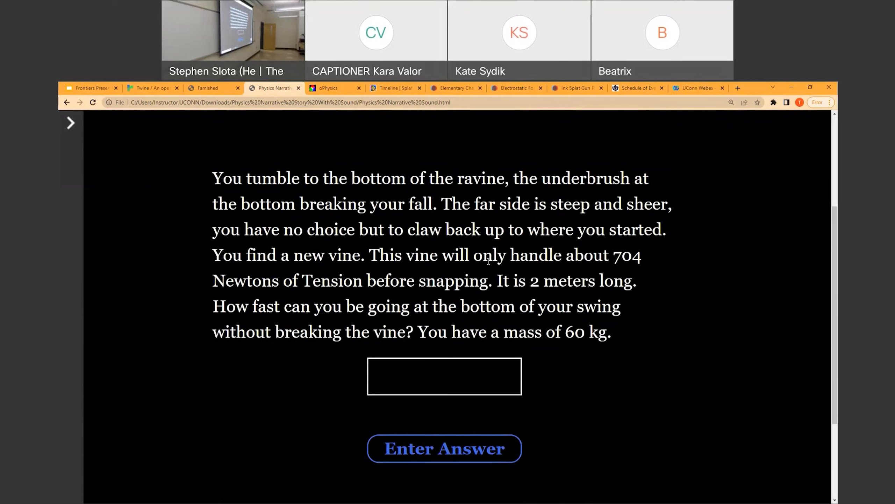
pyautogui.moveTo(181, 84)
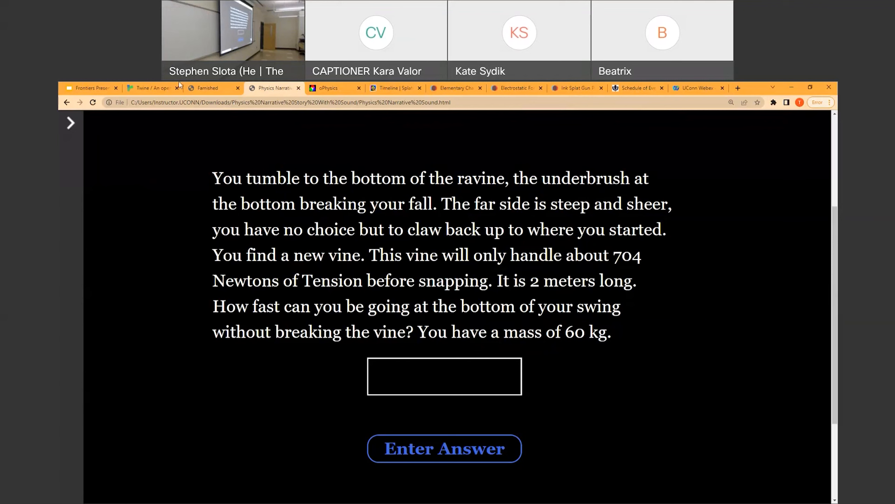
# Step: Return to the Frontiers presentation and present the Ink Jet Printer slide full screen
pyautogui.click(91, 88)
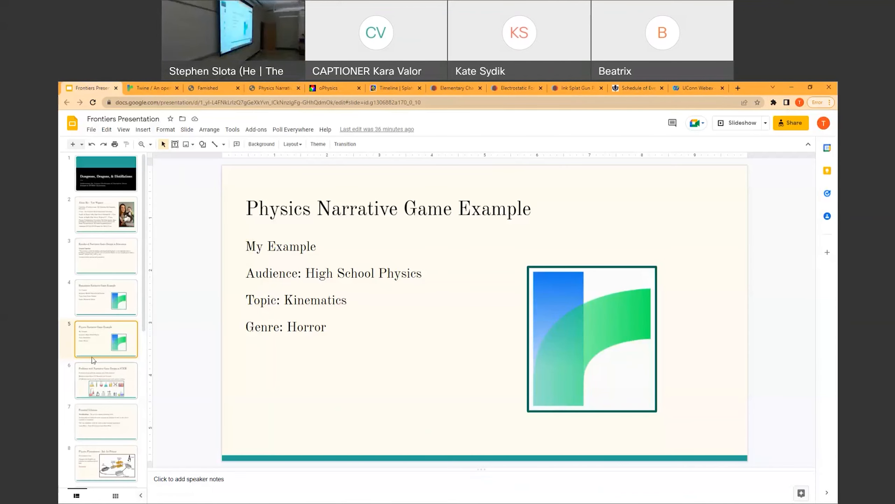
pyautogui.moveTo(741, 124)
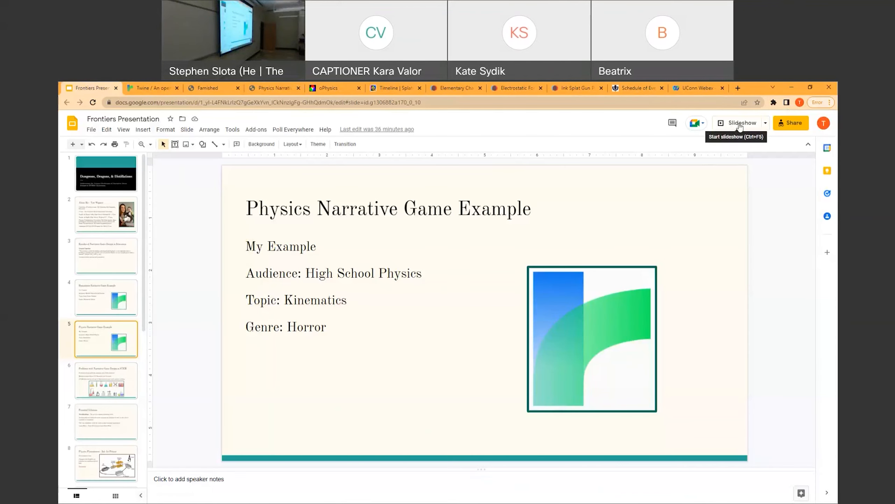
pyautogui.click(742, 123)
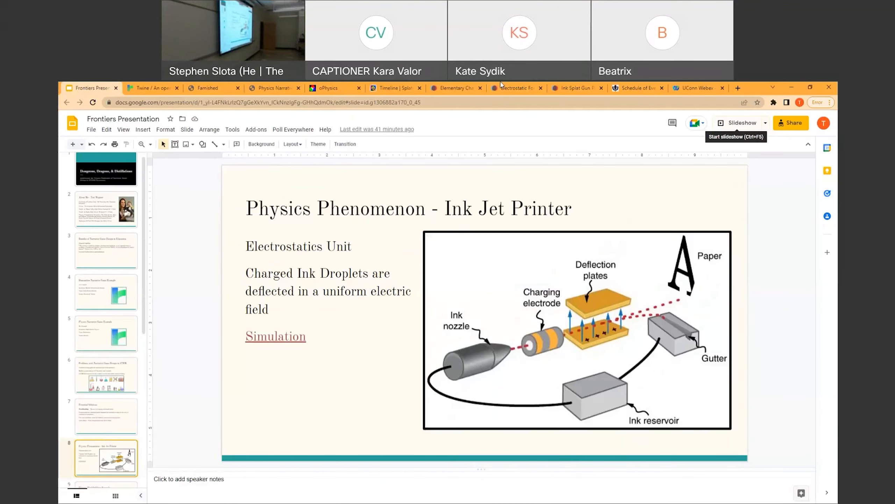
pyautogui.moveTo(585, 138)
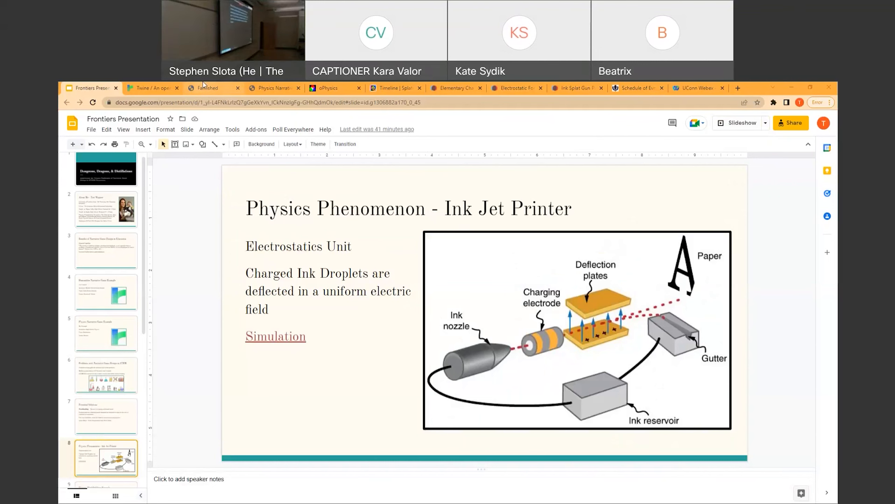
# Step: Pass the Famished story tab and bring up the oPhysics charged-particle field simulation
pyautogui.click(207, 88)
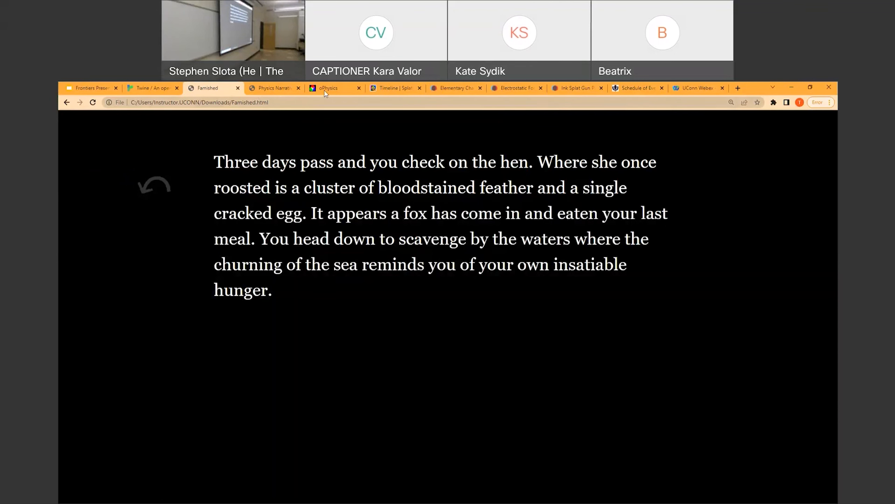
pyautogui.click(328, 88)
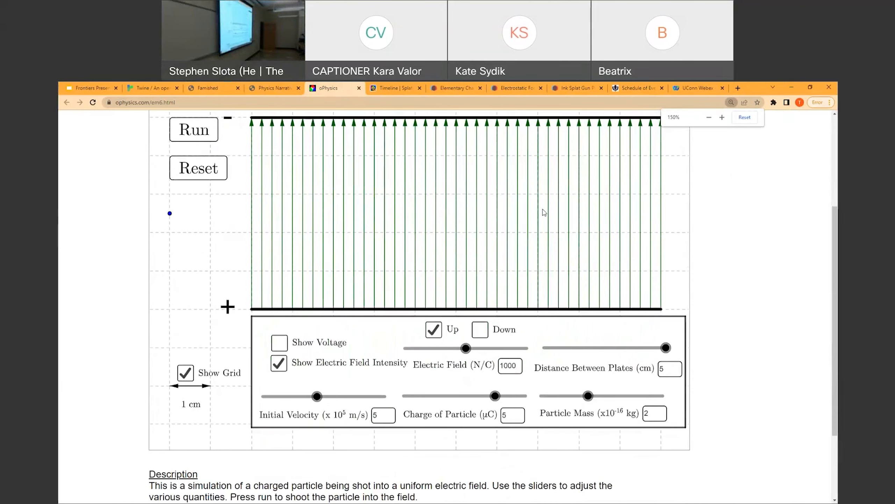
# Step: Run the particle deflection, then set field 770.8 N/C, plates 4.8 cm, velocity 5.6
pyautogui.click(193, 129)
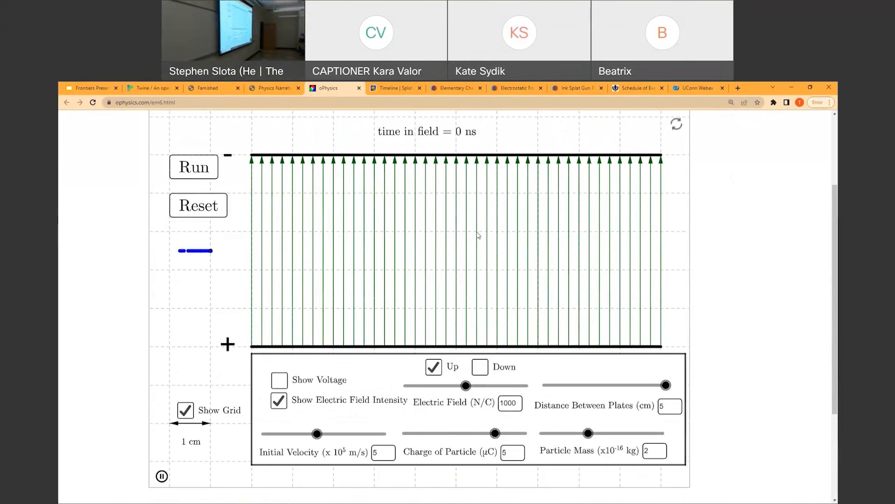
pyautogui.click(193, 167)
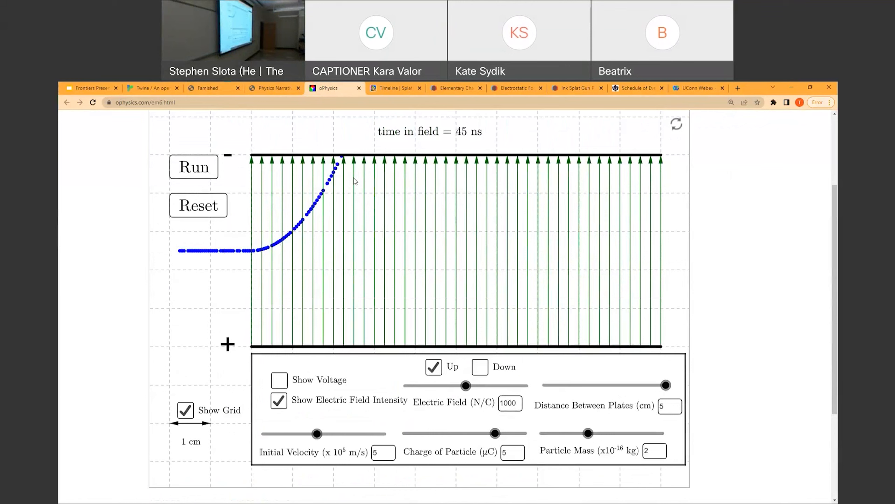
pyautogui.moveTo(516, 340)
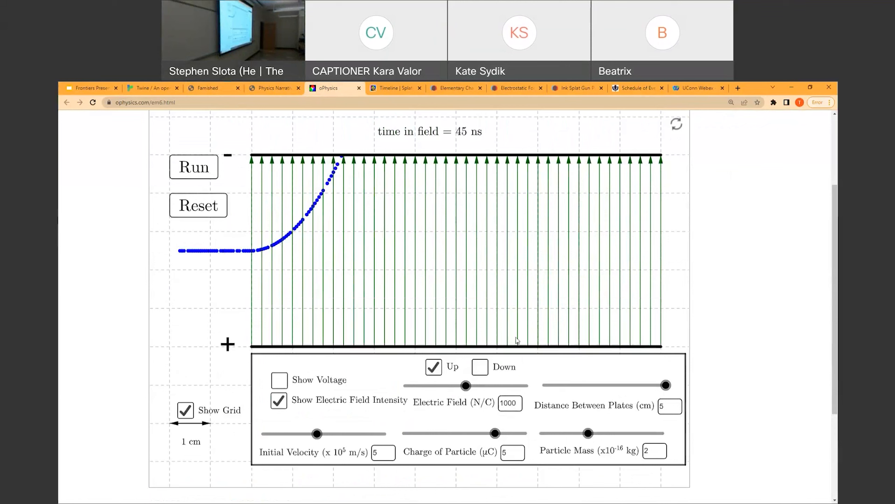
pyautogui.moveTo(466, 385); pyautogui.dragTo(473, 385)
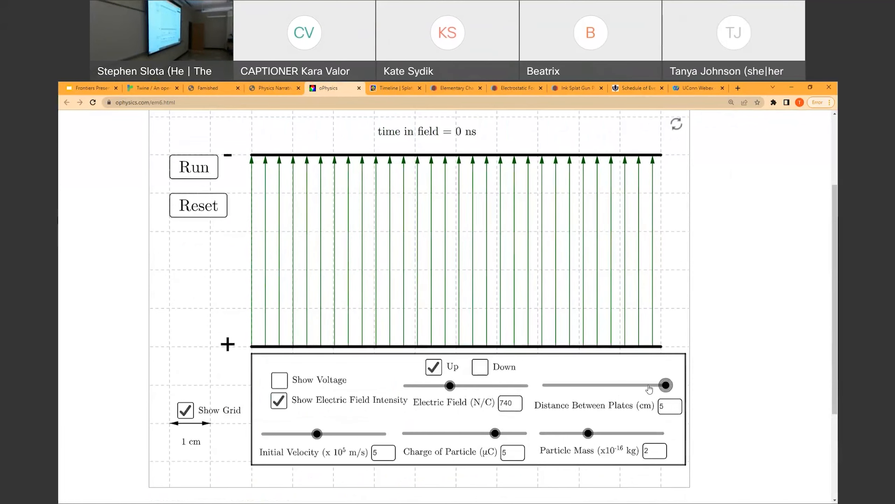
pyautogui.moveTo(664, 385); pyautogui.dragTo(660, 385)
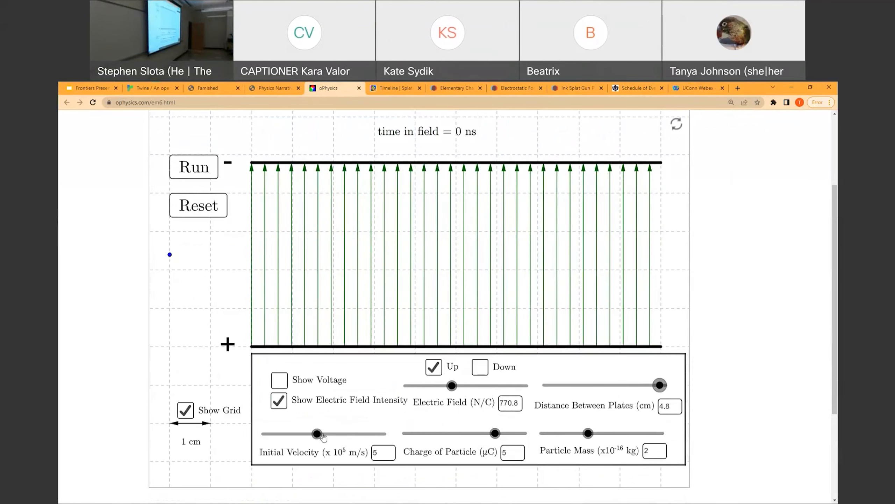
pyautogui.moveTo(317, 433); pyautogui.dragTo(325, 433)
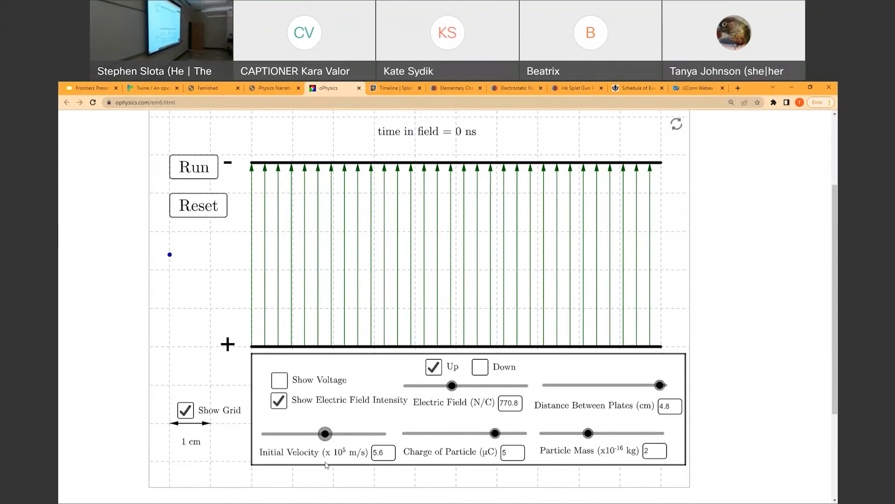
# Step: Return to the Frontiers Presentation and present from the Ink Jet Printer slide
pyautogui.click(90, 88)
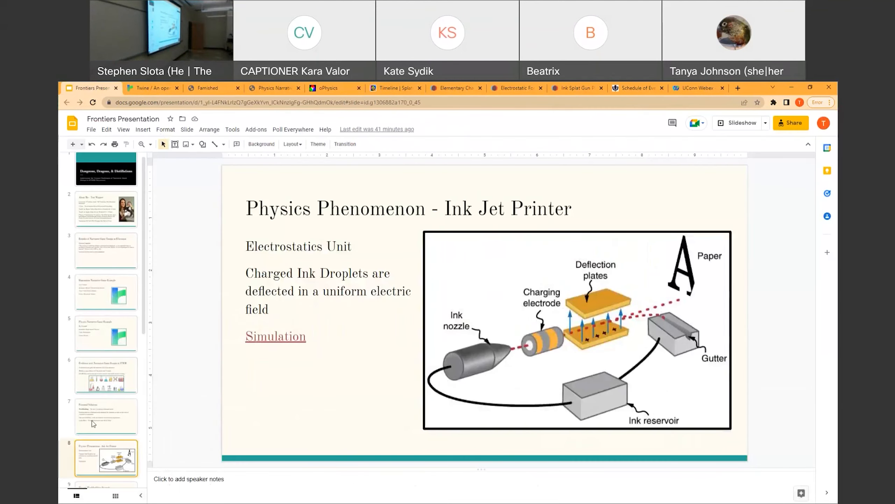
pyautogui.scroll(-3)
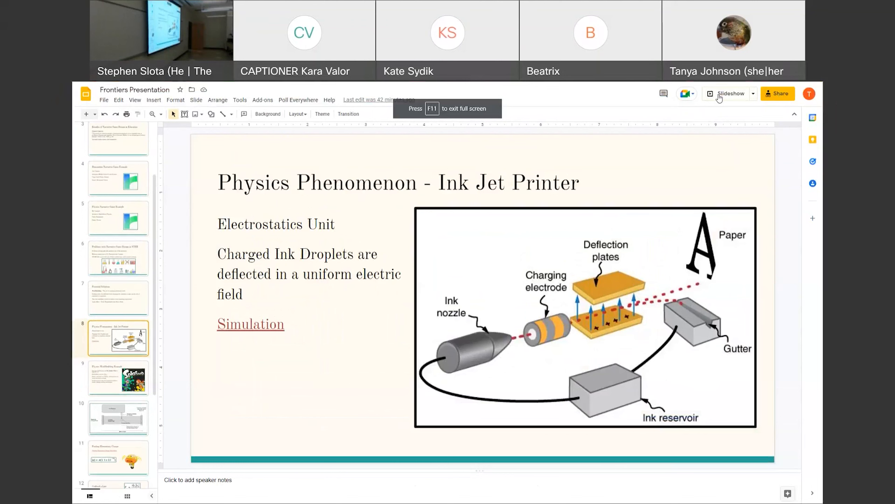
pyautogui.click(730, 94)
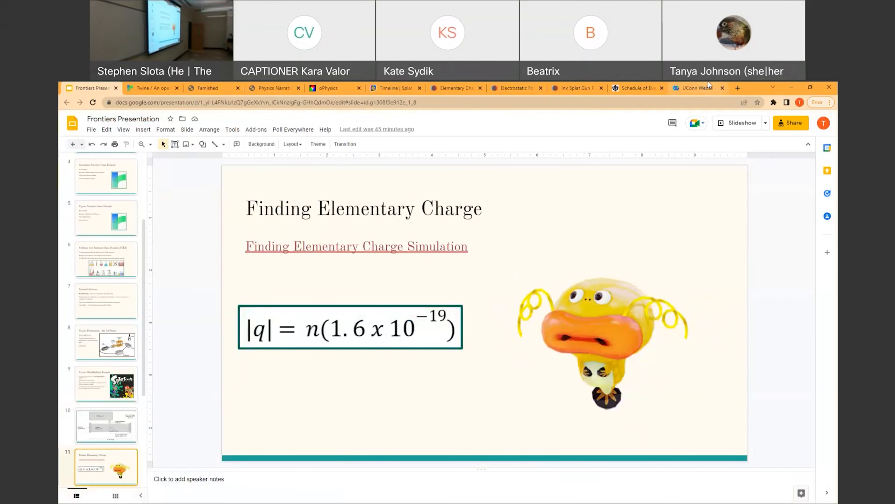
pyautogui.moveTo(703, 91)
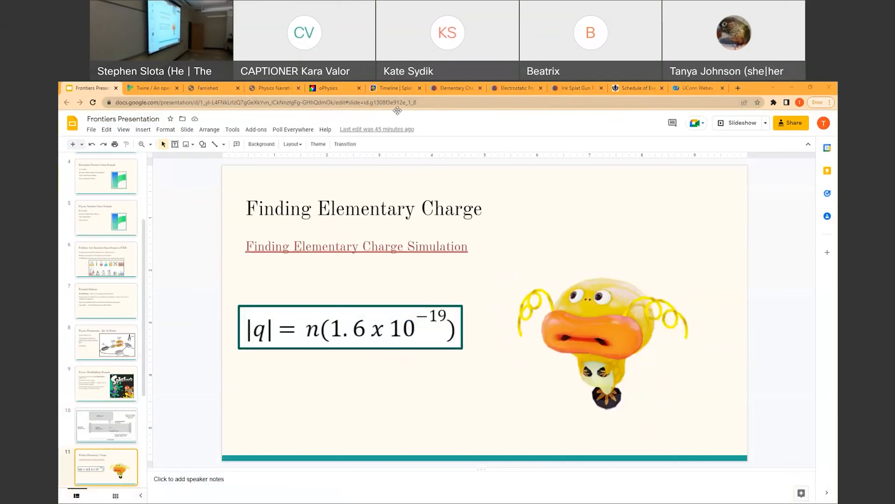
pyautogui.moveTo(577, 168)
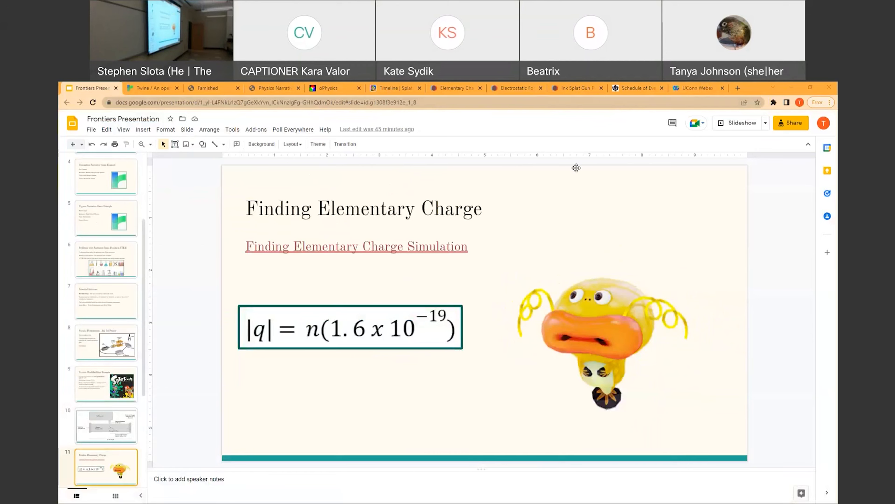
pyautogui.moveTo(675, 142)
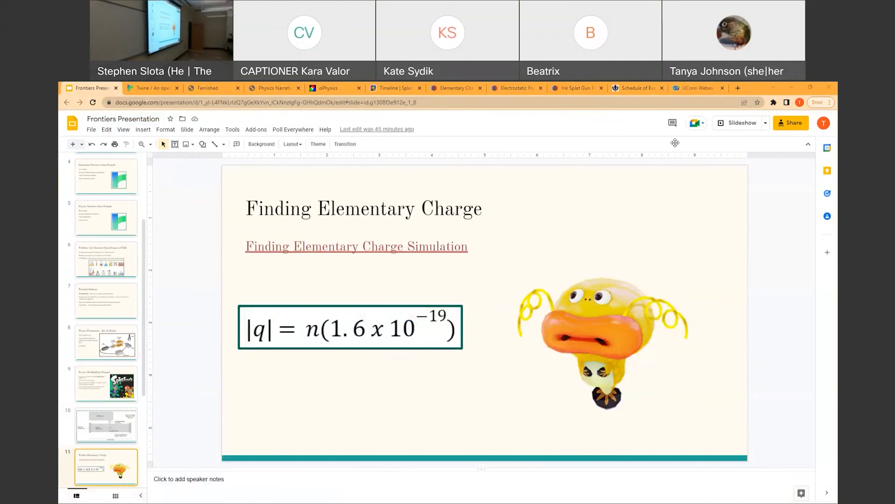
# Step: Show the Splatoon Wiki Timeline, scrolled to 'The Great Turf War and surrounding events'
pyautogui.click(394, 88)
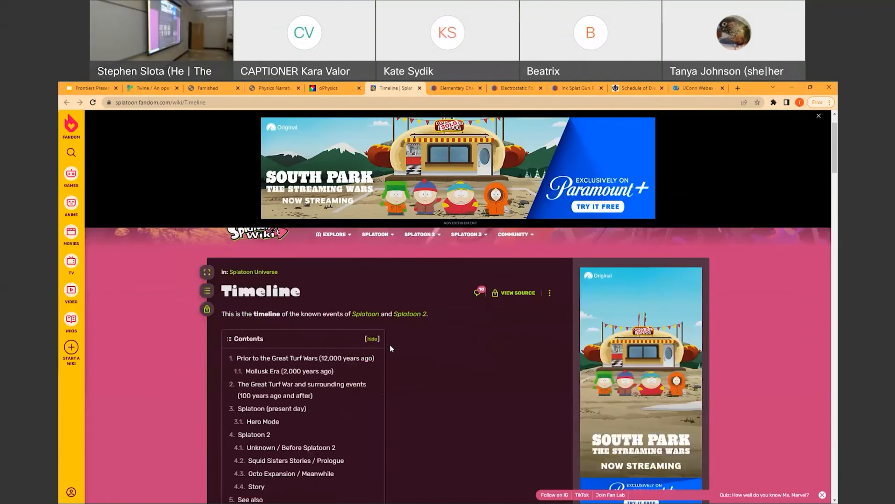
pyautogui.scroll(-3)
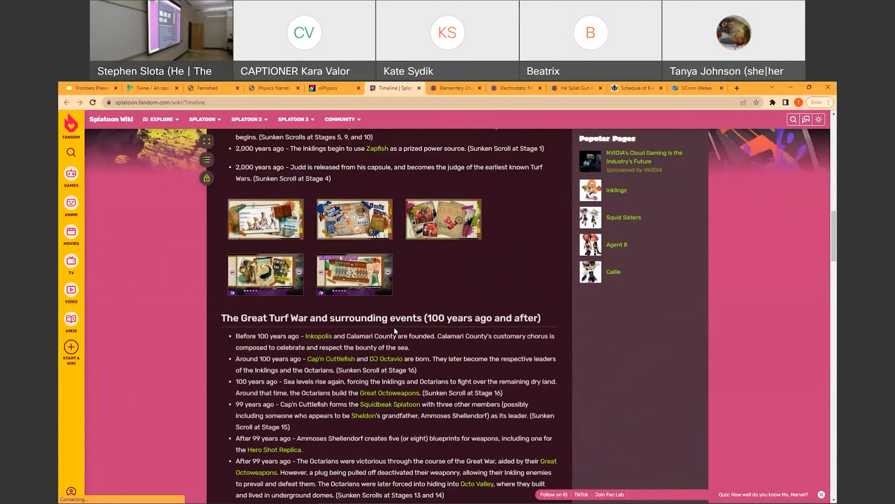
# Step: Charge the Zapfish to 24.0 x10^-19 C in Elementary Charge, then return to the slides
pyautogui.click(455, 88)
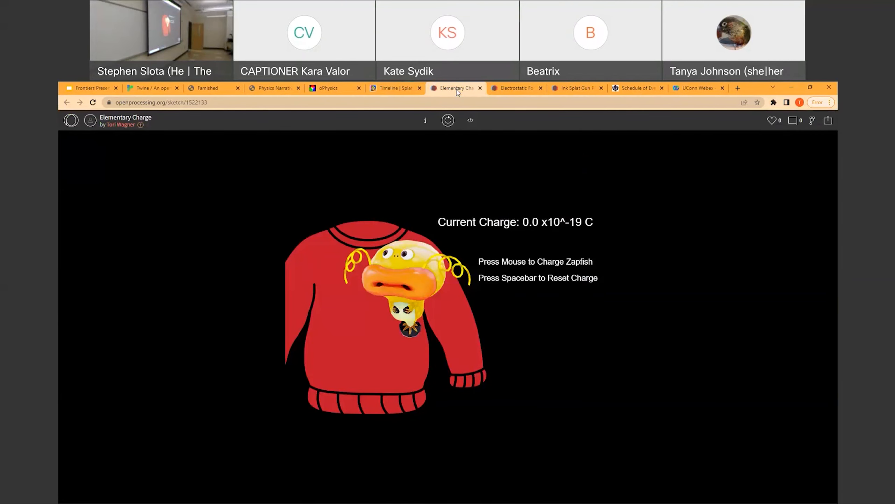
pyautogui.moveTo(405, 268)
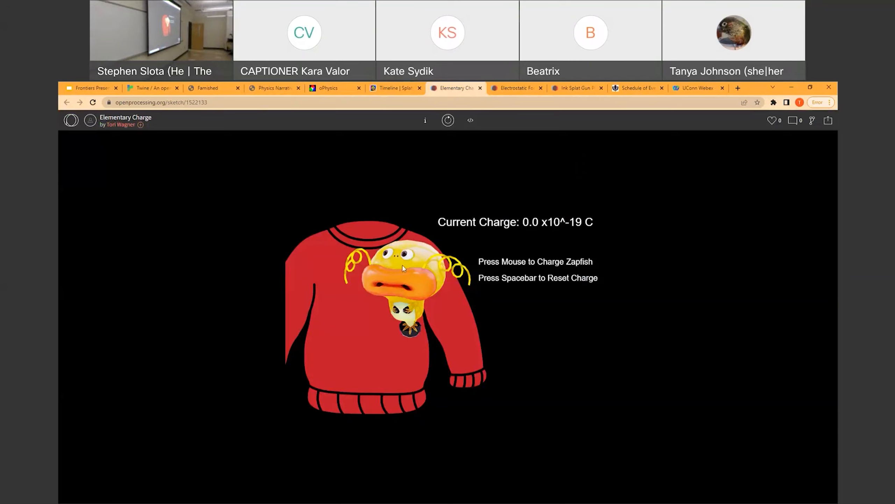
pyautogui.moveTo(518, 289)
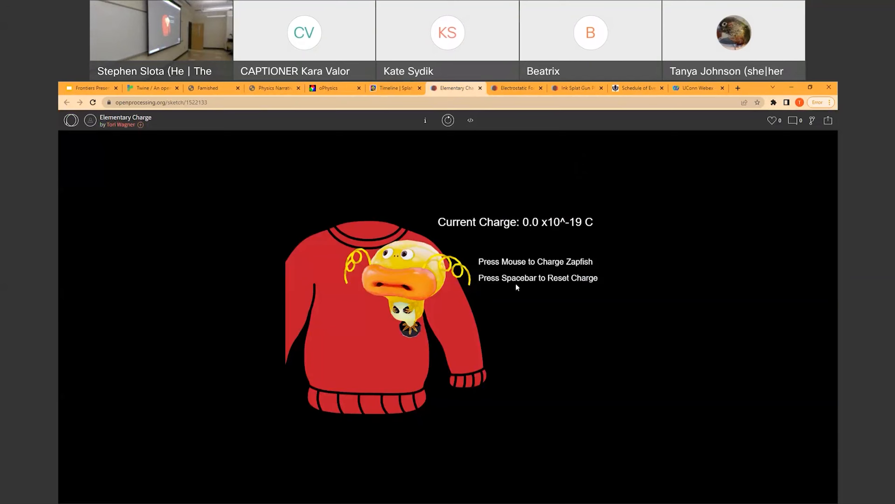
pyautogui.click(414, 249)
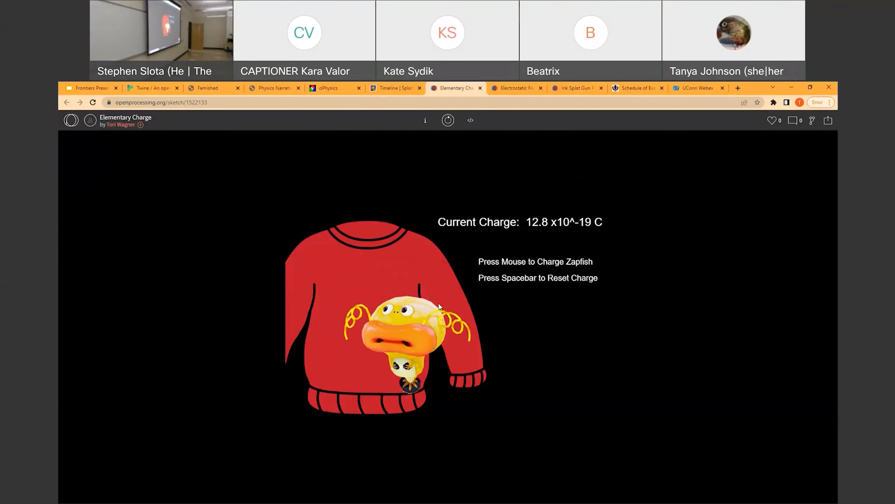
pyautogui.click(439, 307)
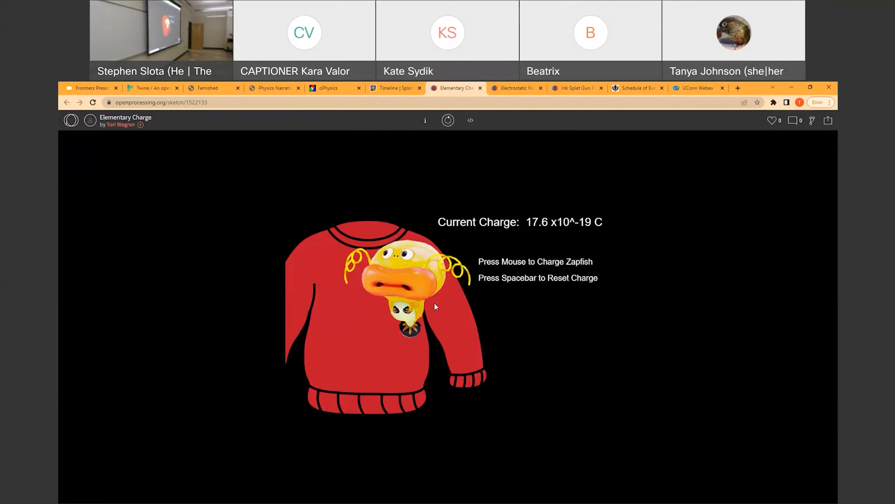
pyautogui.click(434, 306)
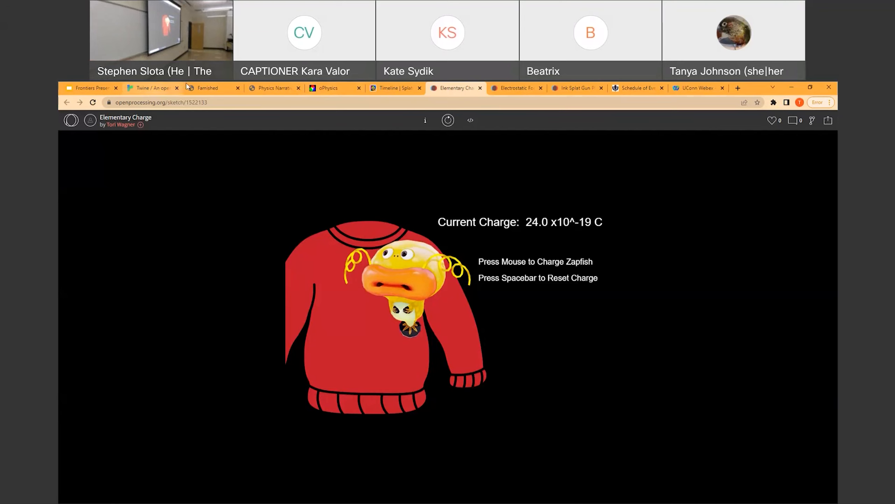
pyautogui.click(92, 88)
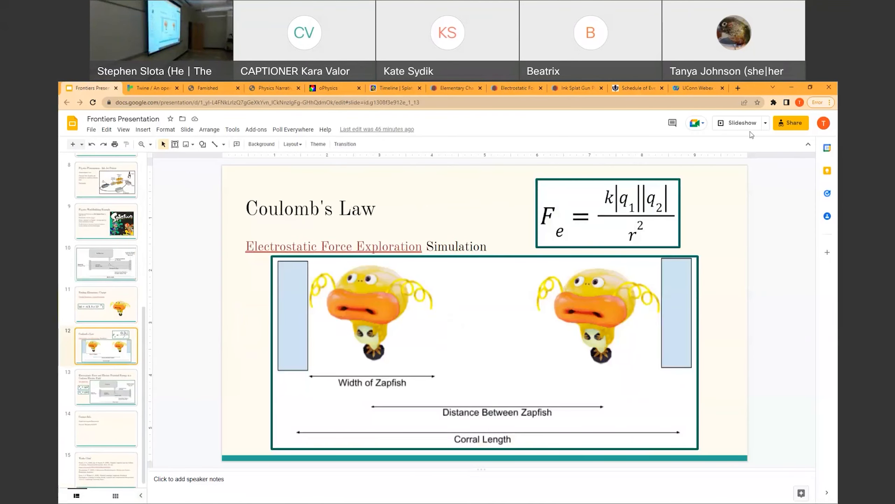
# Step: Present the Coulomb's Law slide, then switch to the Electrostatic Force Exploration sketch
pyautogui.click(738, 123)
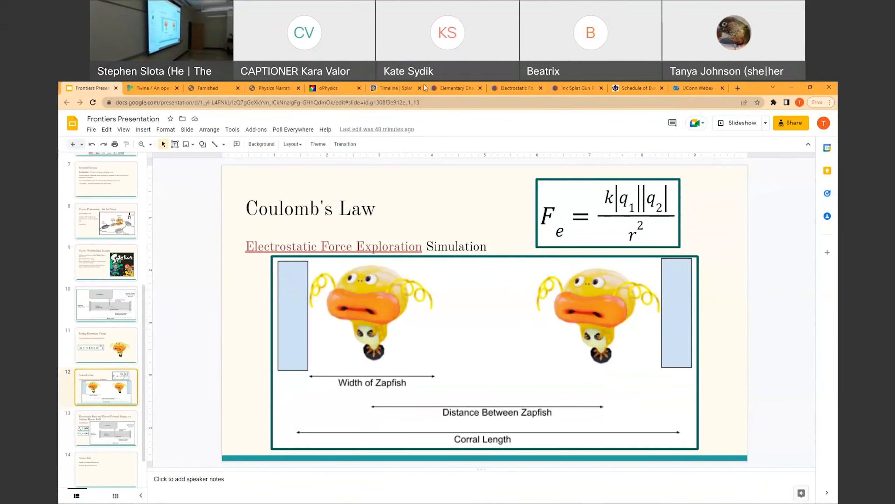
pyautogui.click(516, 87)
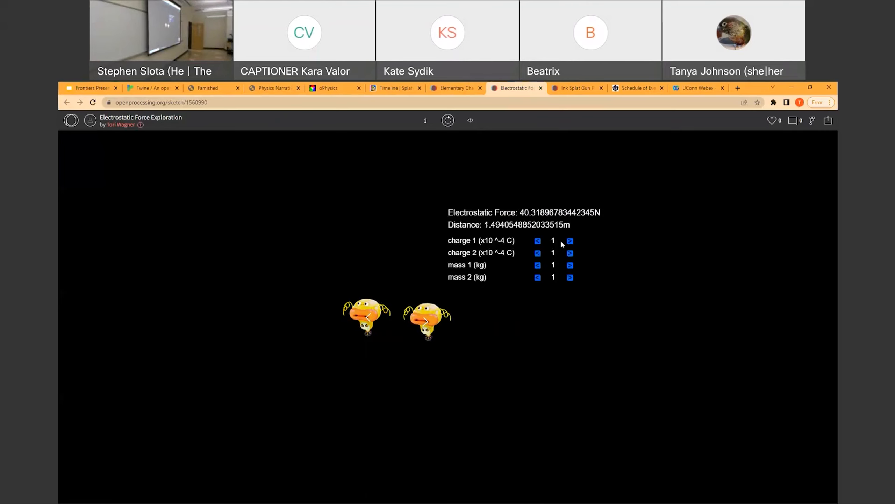
# Step: Increase charge 1 in the Electrostatic Force Exploration sketch toward 19
pyautogui.click(570, 241)
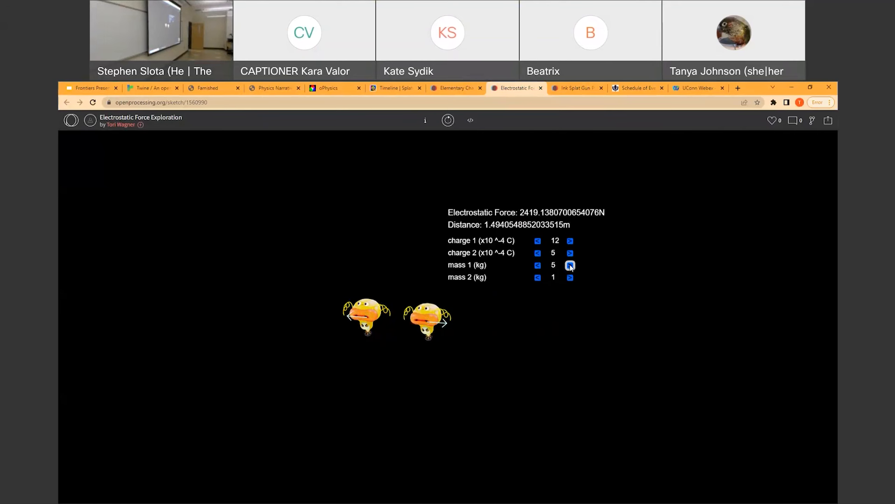
pyautogui.click(571, 240)
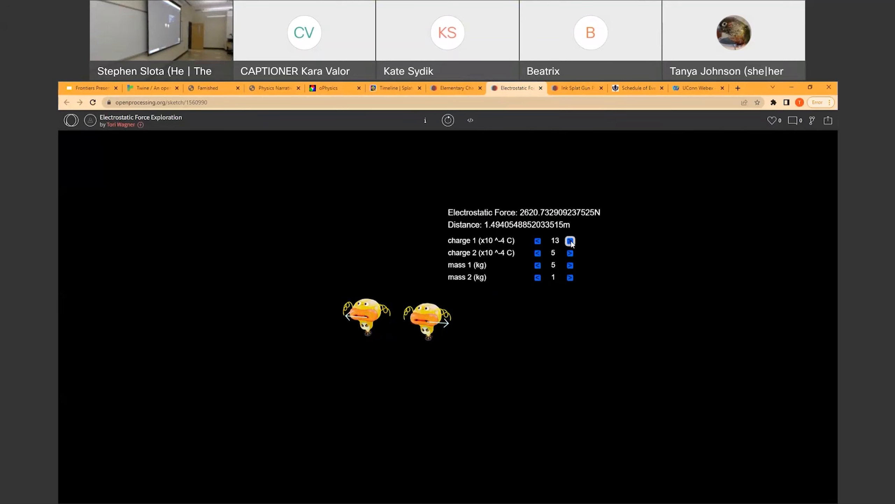
pyautogui.click(570, 240)
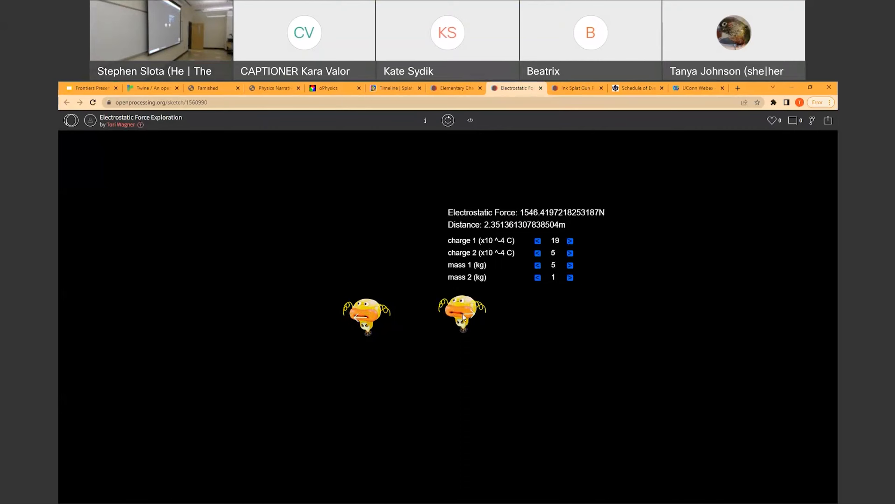
pyautogui.moveTo(499, 128)
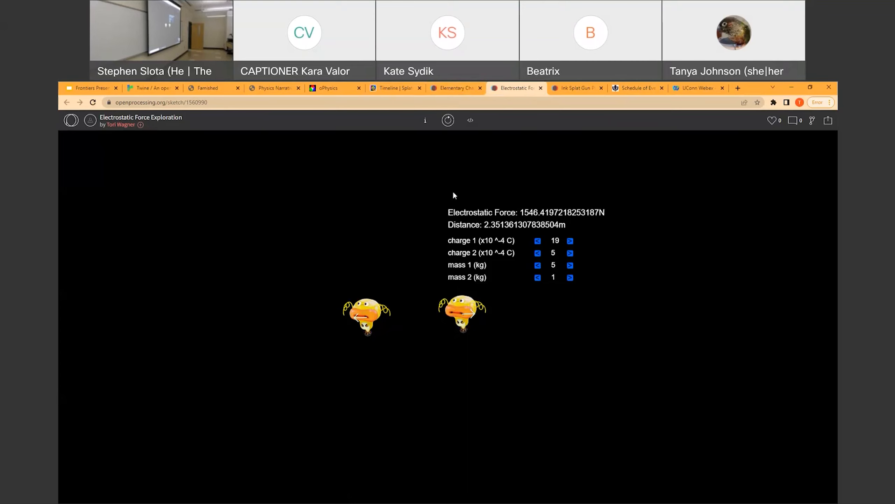
pyautogui.moveTo(136, 85)
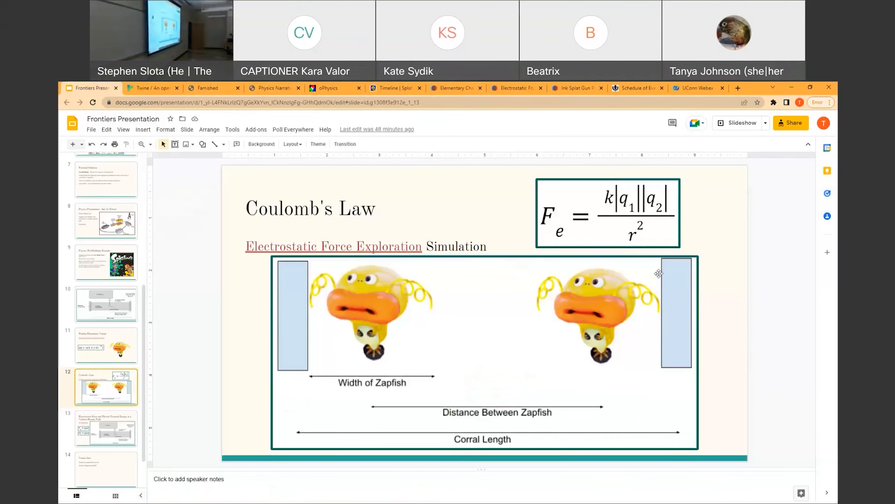
# Step: Go to the uniform electric field slide, then switch to the Ink Splat Gun simulation
pyautogui.click(734, 123)
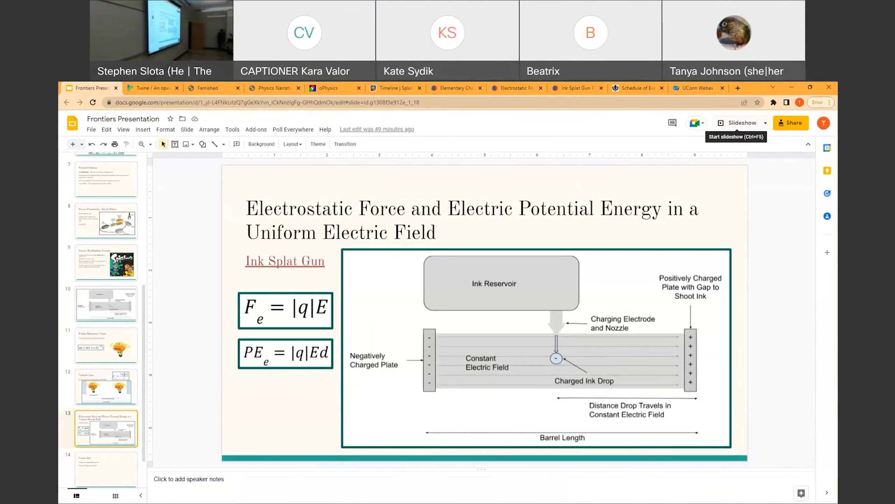
pyautogui.moveTo(633, 133)
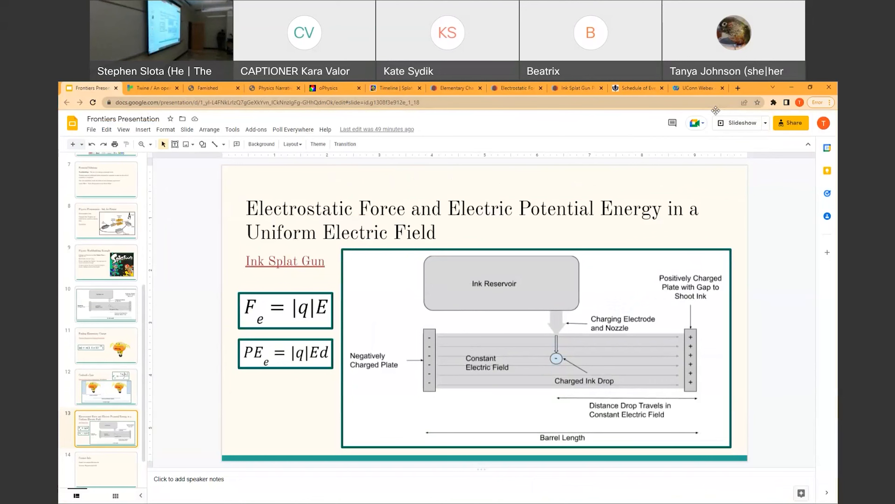
pyautogui.click(575, 87)
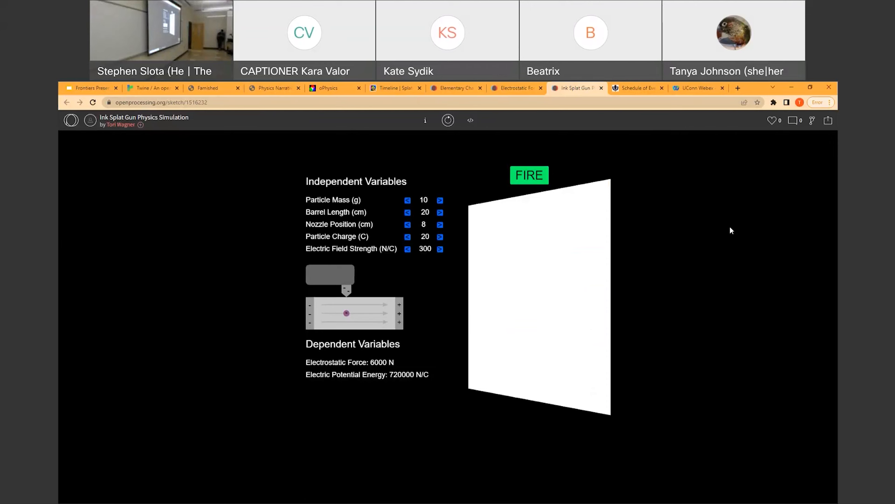
# Step: Show the Ink Splat Gun full screen and fire two ink drops at the wall
pyautogui.press('F11')
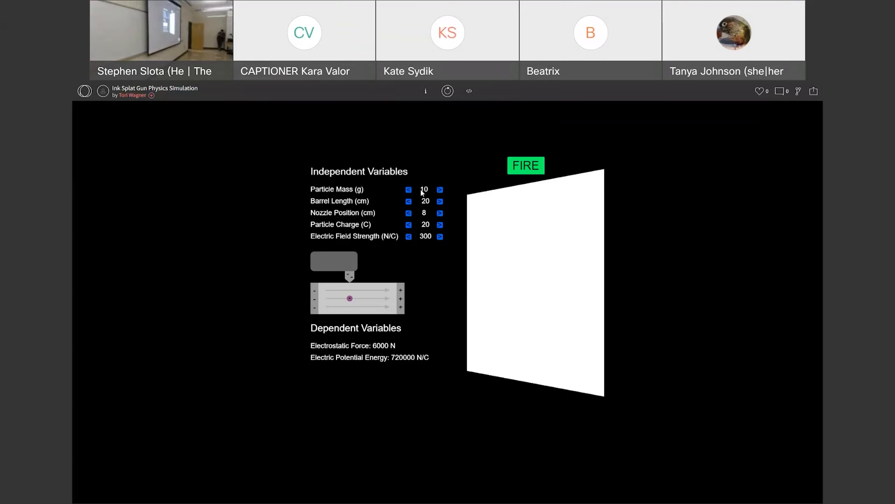
pyautogui.click(526, 166)
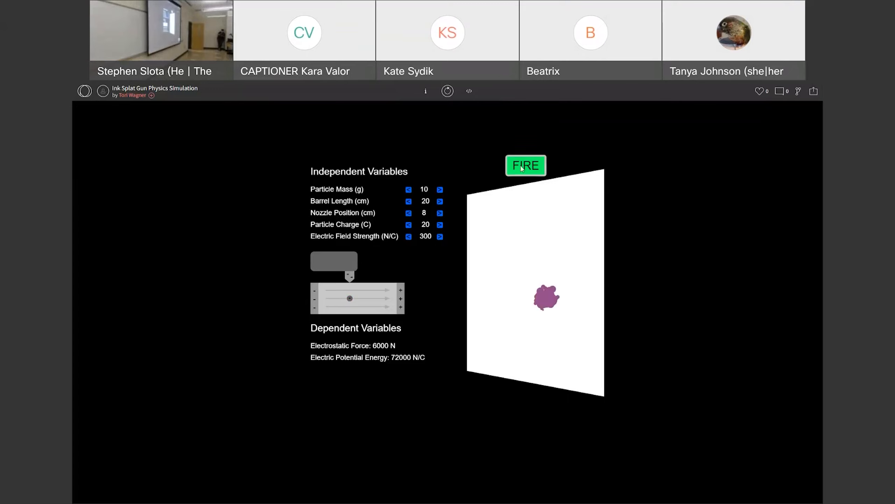
pyautogui.click(526, 165)
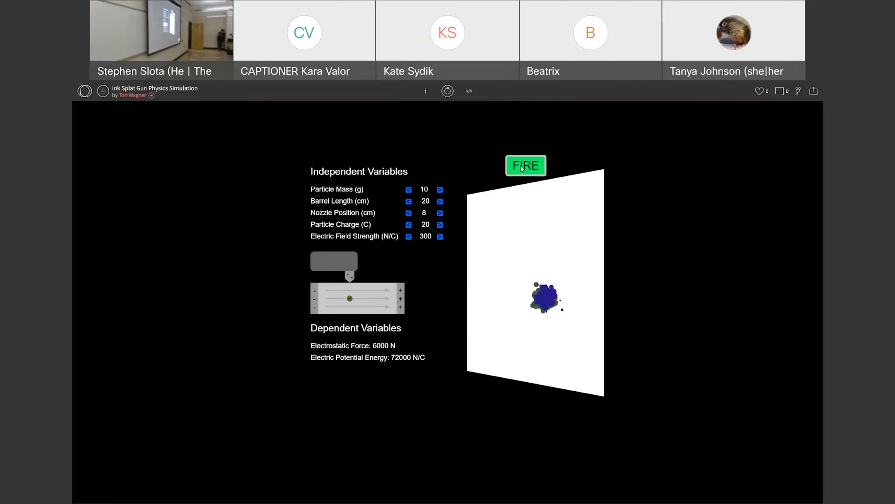
pyautogui.moveTo(392, 190)
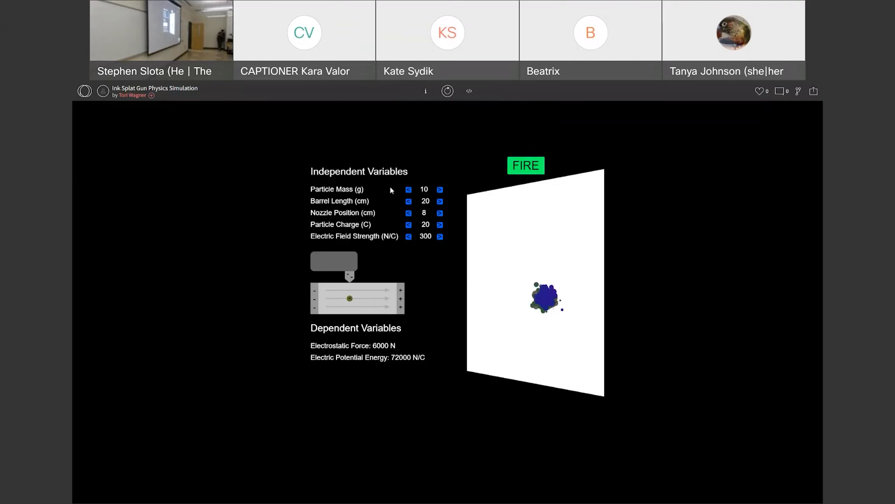
# Step: Lower particle mass to 2 g, lengthen the barrel to 30 cm, nozzle at 2 cm
pyautogui.click(409, 190)
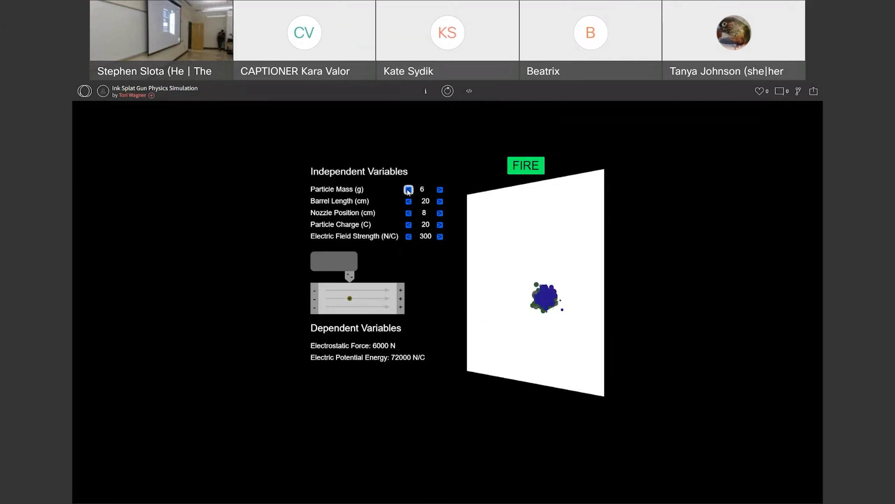
pyautogui.click(408, 190)
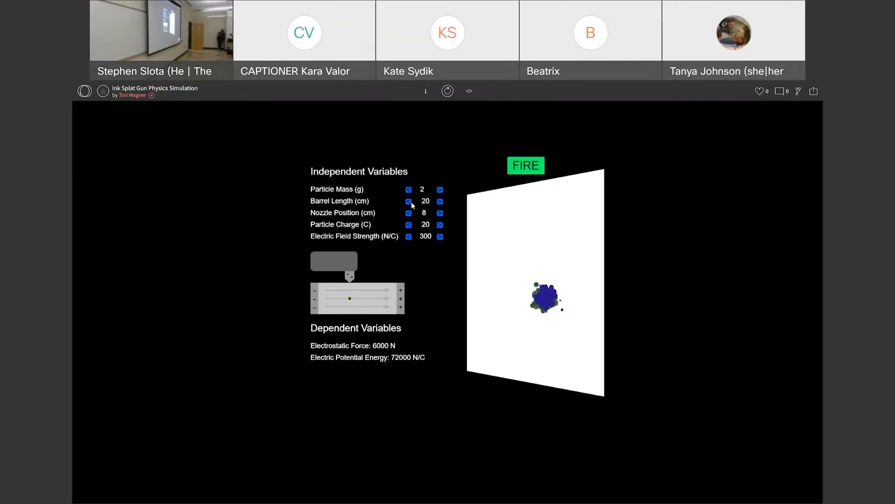
pyautogui.click(439, 201)
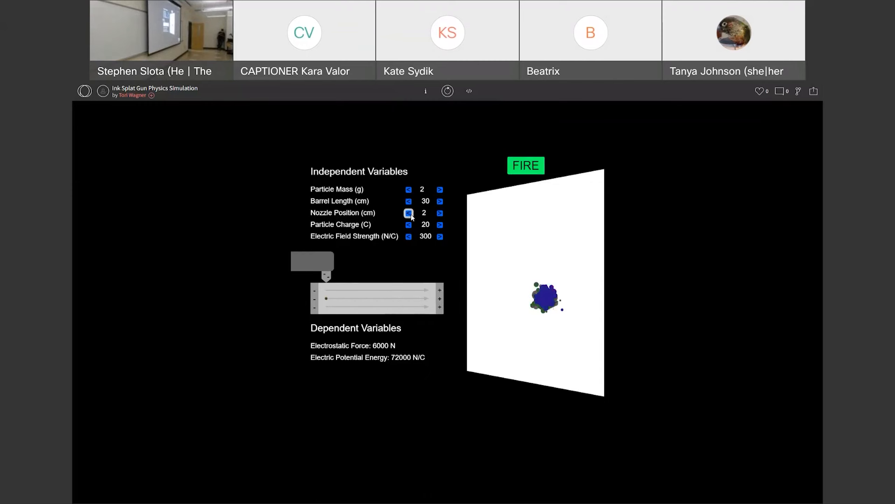
pyautogui.click(439, 225)
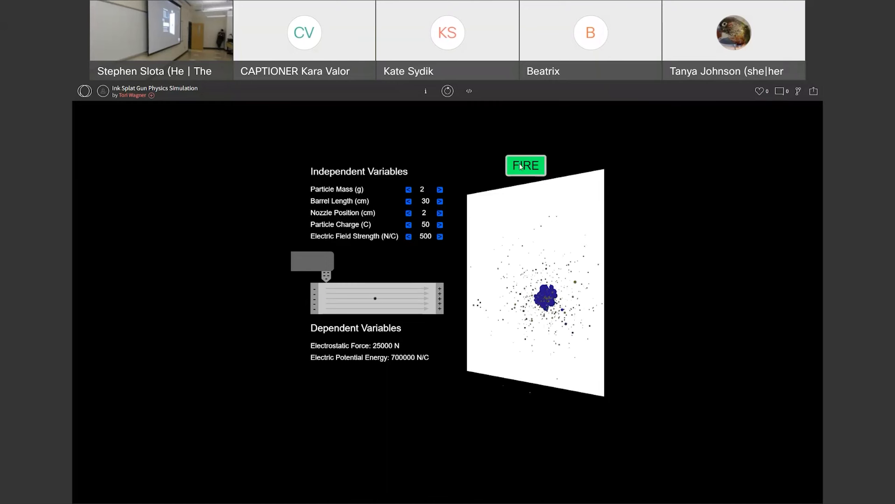
# Step: Fire ink repeatedly at 50 C and 500 N/C, scattering splatter at 25000 N
pyautogui.click(525, 166)
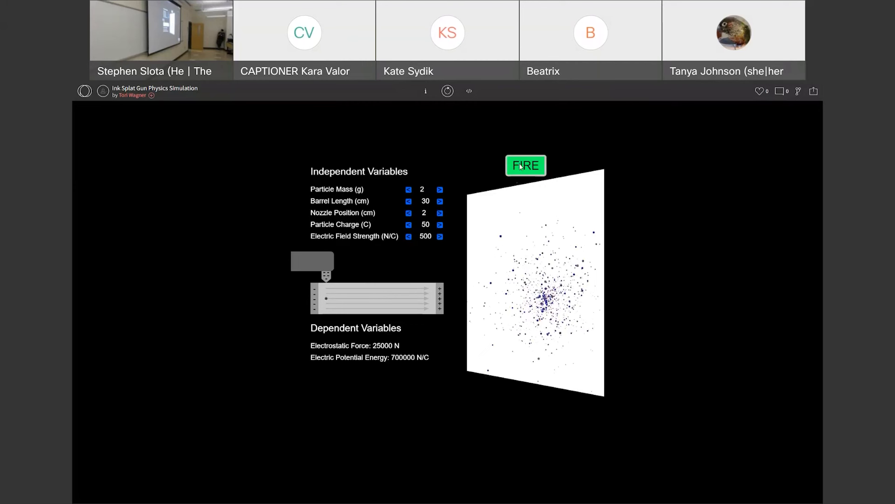
pyautogui.click(526, 166)
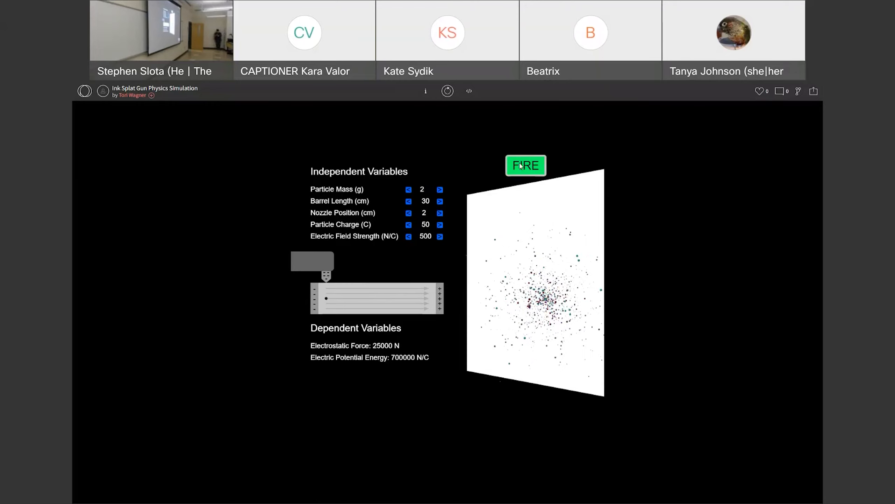
pyautogui.click(440, 190)
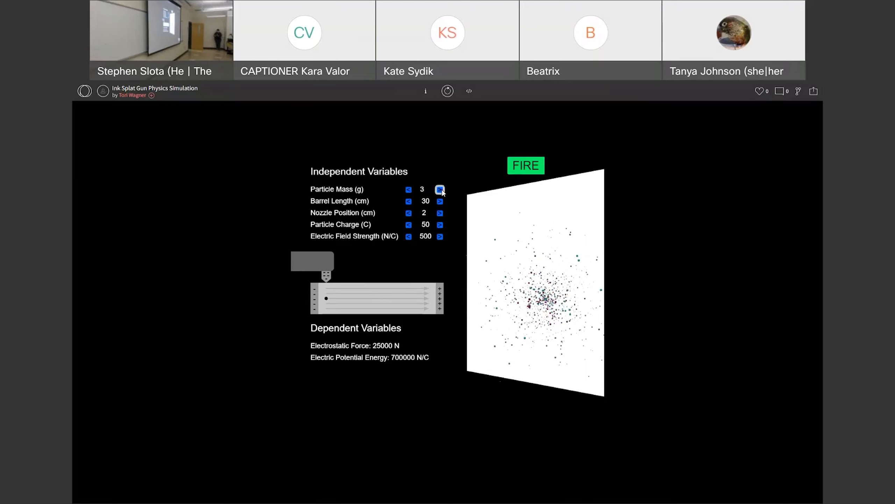
# Step: Set barrel 20, nozzle 18, charge 10 C, field 100 N/C, and fire two ink drops
pyautogui.click(440, 189)
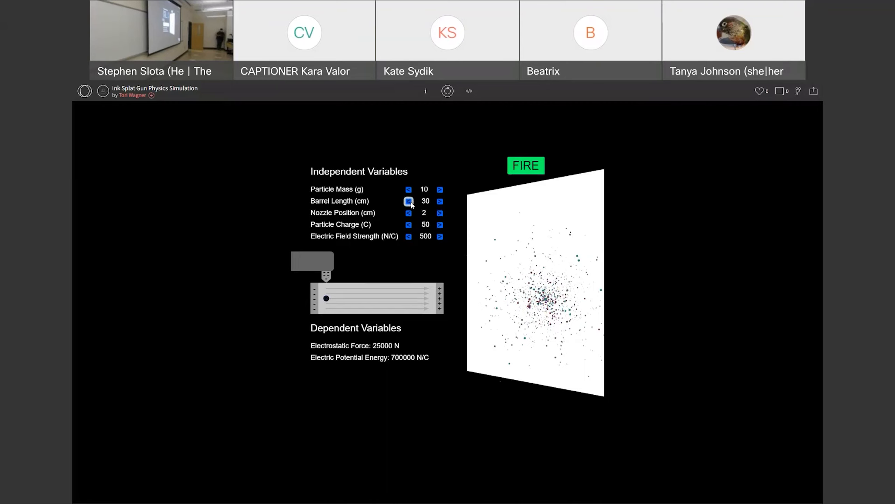
pyautogui.click(408, 201)
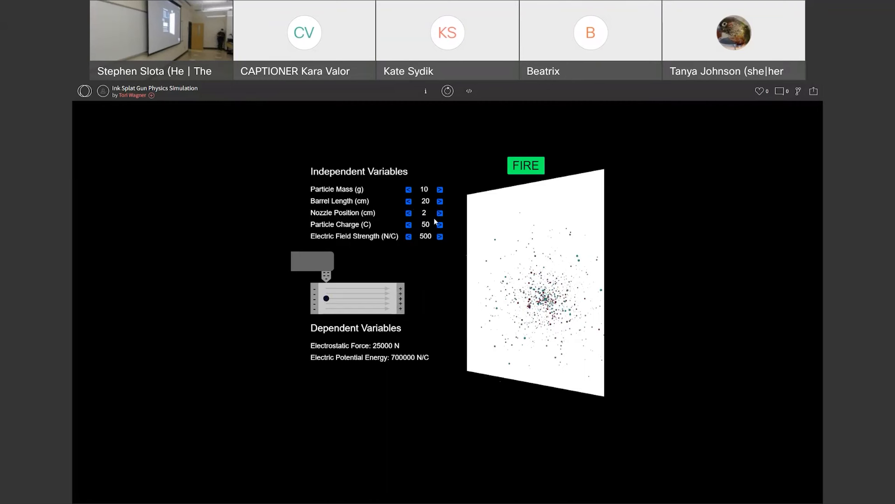
pyautogui.click(439, 213)
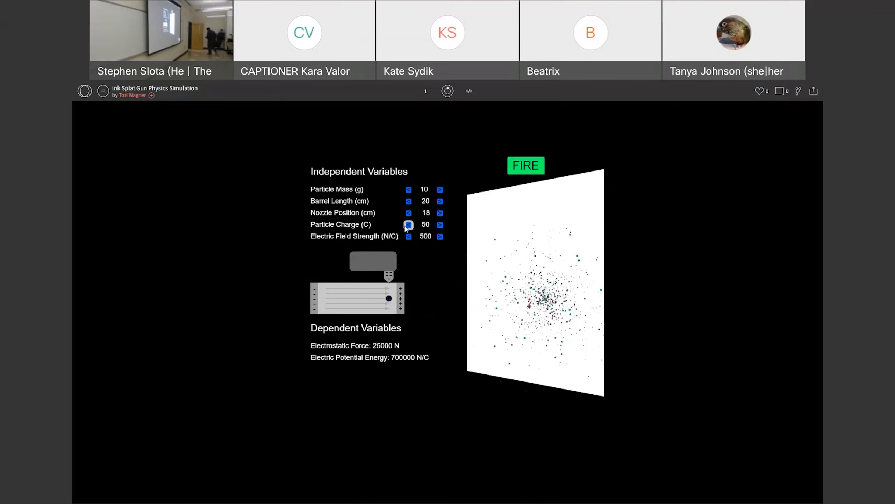
pyautogui.click(408, 236)
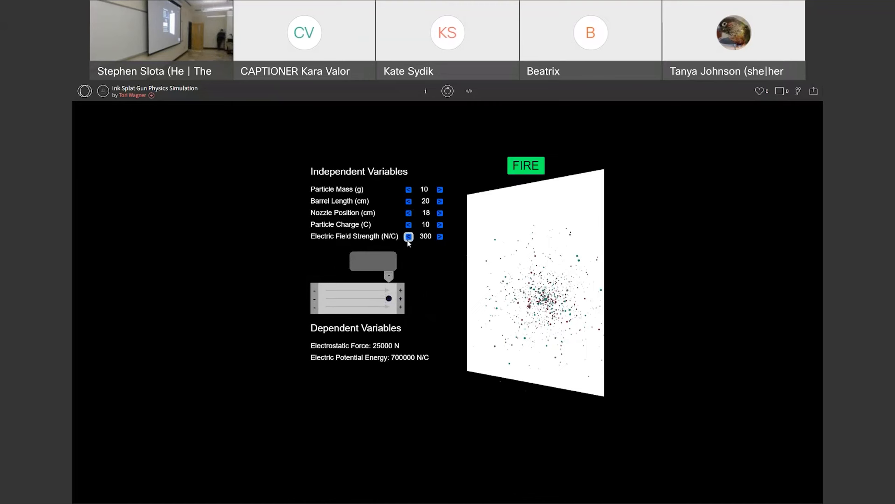
pyautogui.moveTo(373, 298); pyautogui.dragTo(343, 298)
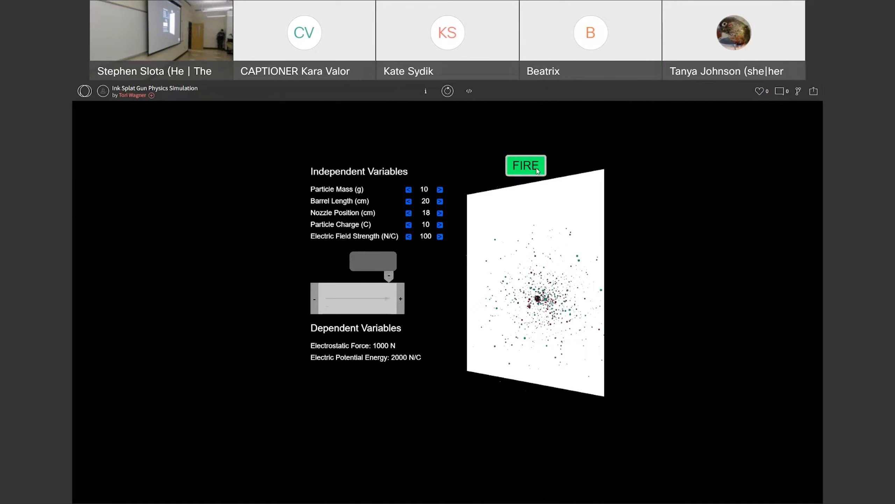
pyautogui.click(526, 165)
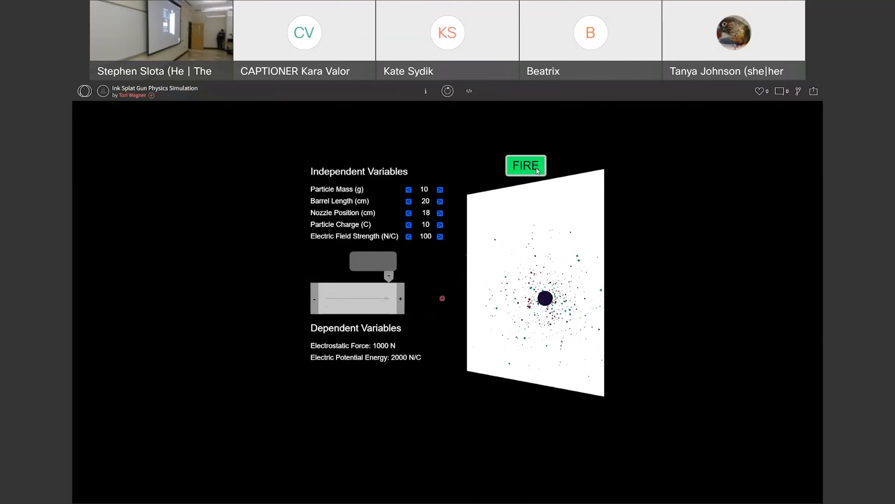
pyautogui.click(525, 166)
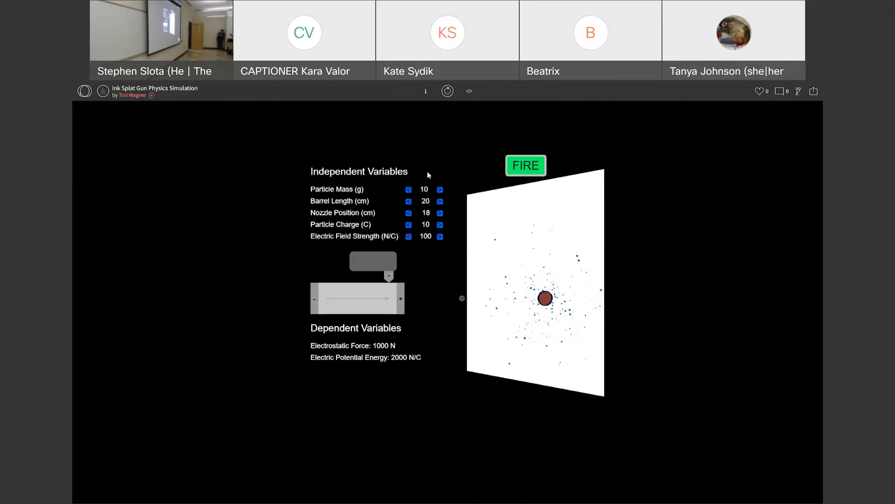
# Step: Reset the Ink Splat Gun to barrel 30 cm, nozzle 2, charge 50 C, field 500 N/C
pyautogui.click(408, 201)
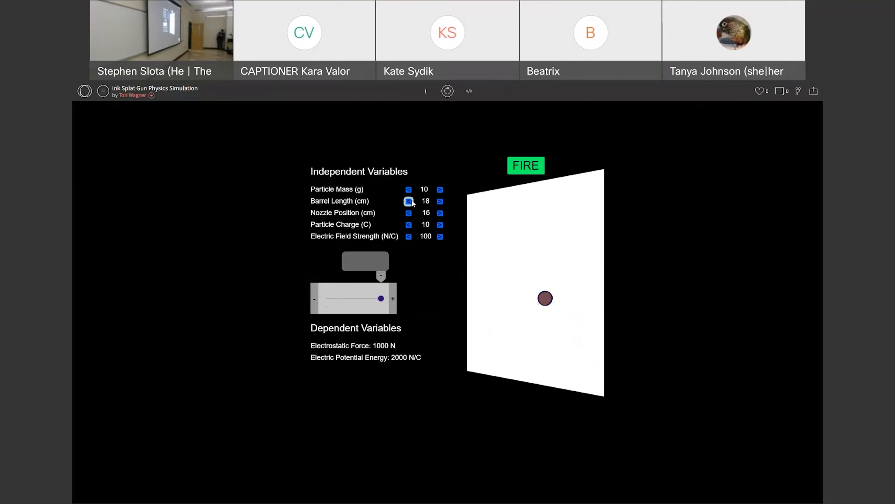
pyautogui.click(440, 201)
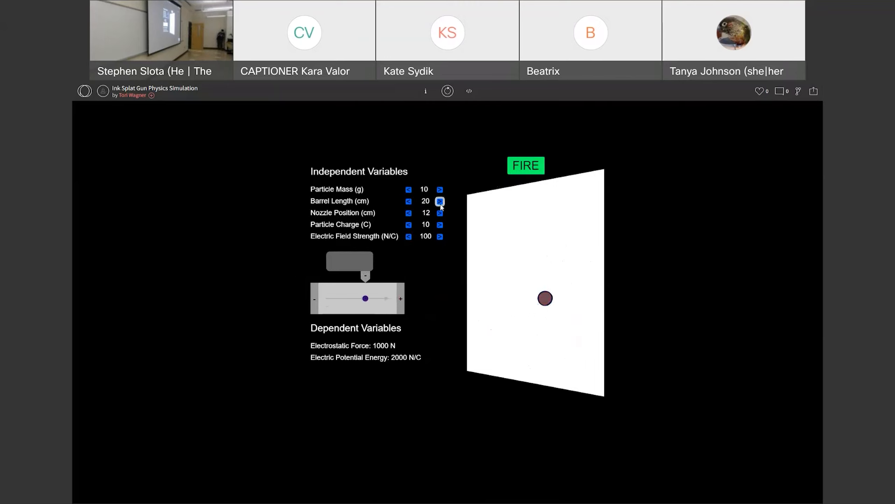
pyautogui.click(440, 200)
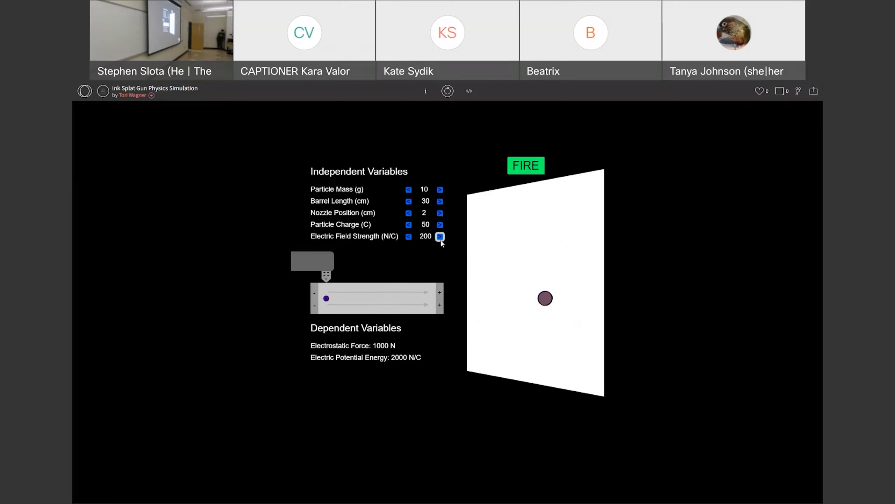
pyautogui.click(439, 236)
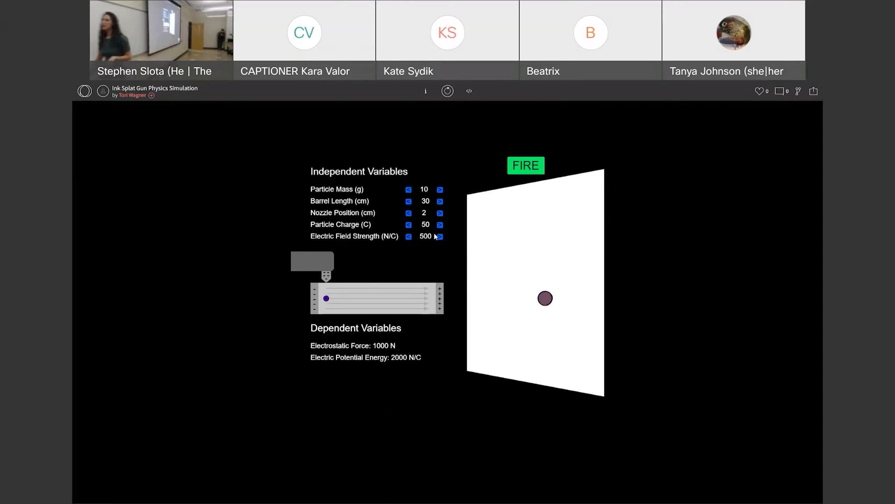
pyautogui.moveTo(622, 282)
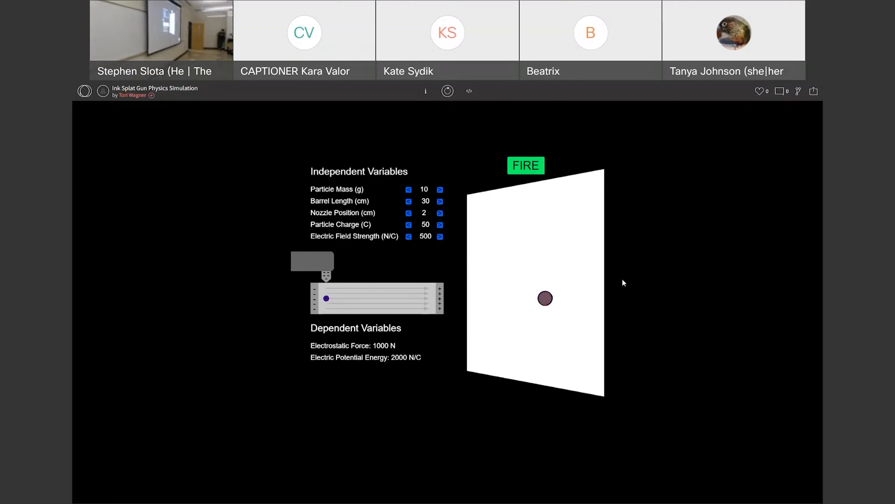
pyautogui.moveTo(535, 249)
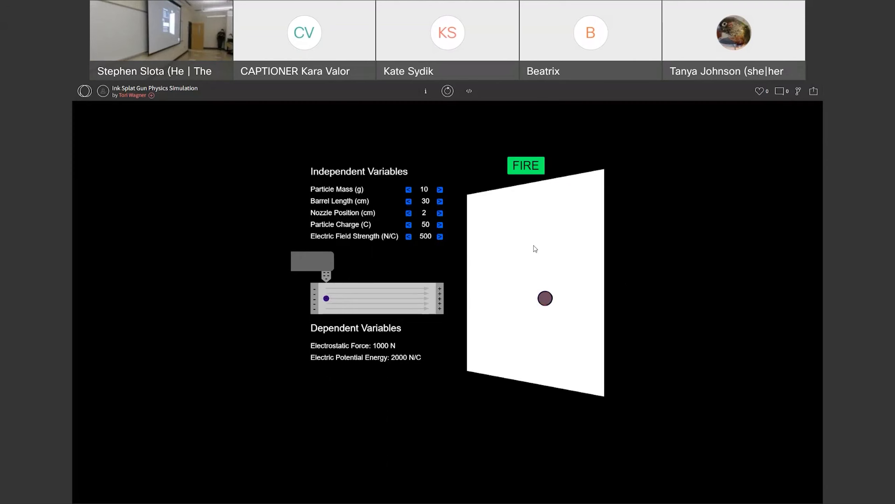
pyautogui.click(525, 166)
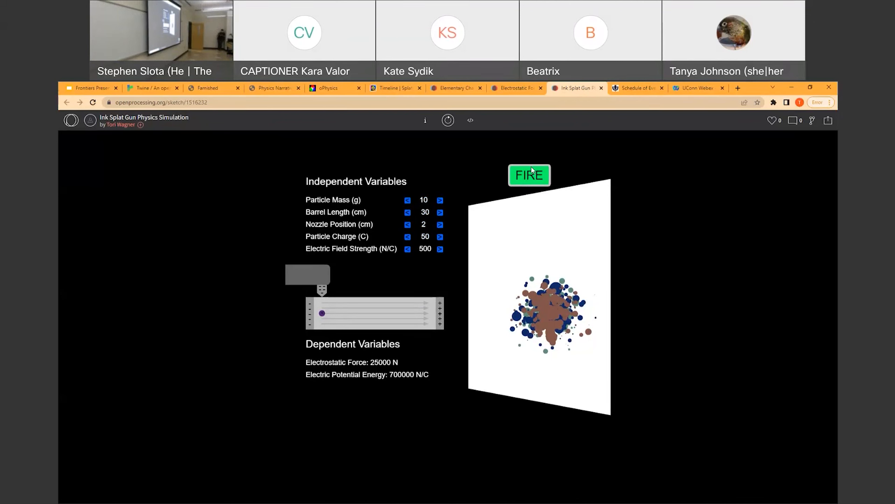
pyautogui.moveTo(287, 148)
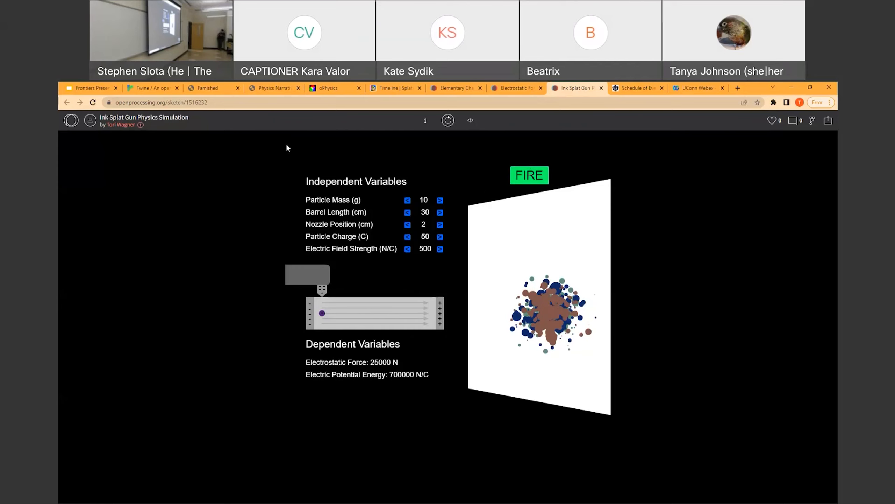
pyautogui.moveTo(488, 262)
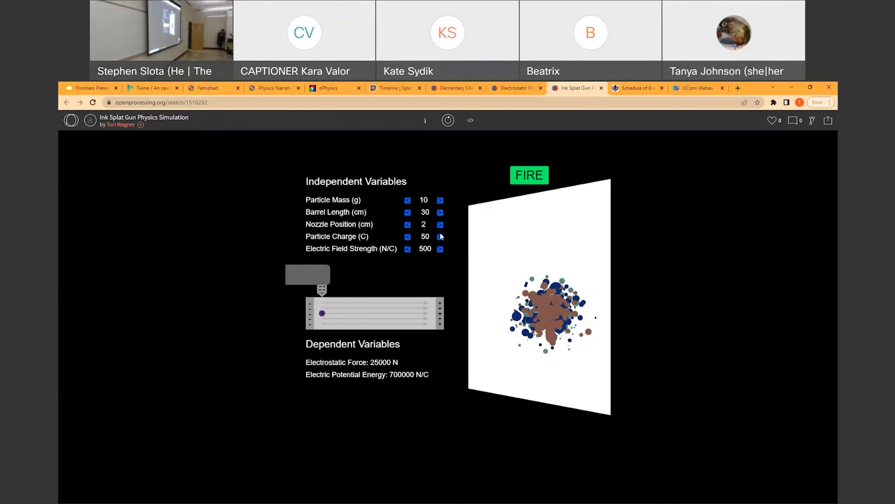
# Step: Return to the electrostatics slides and start the slideshow from slide 13
pyautogui.click(90, 88)
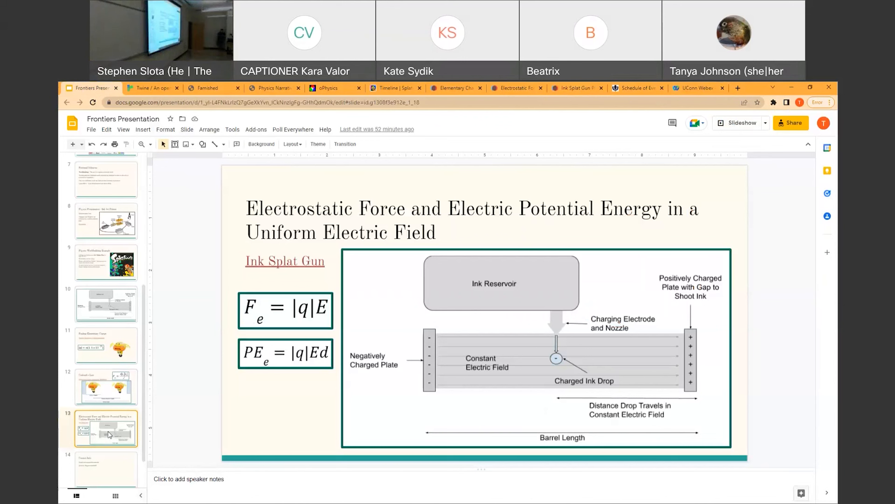
pyautogui.click(737, 123)
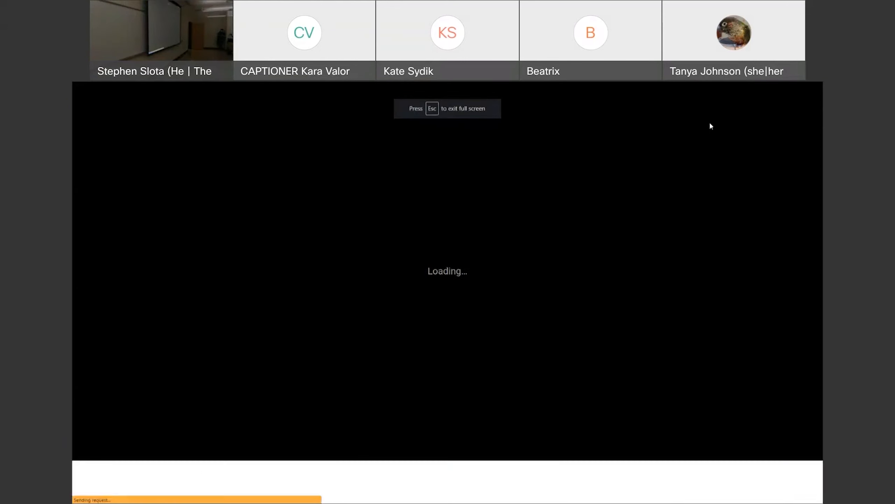